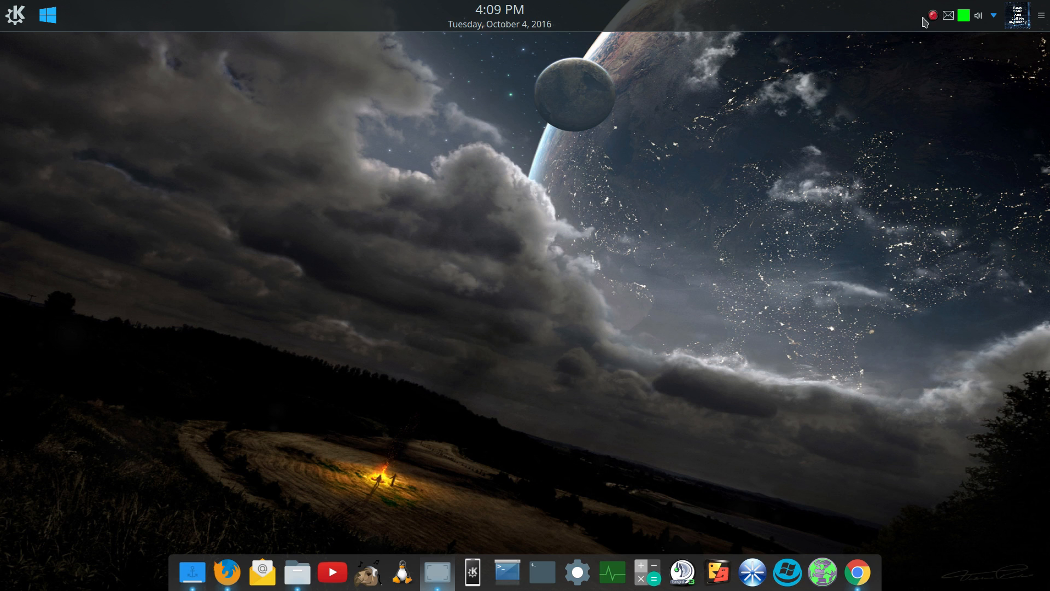
pyautogui.moveTo(378, 260)
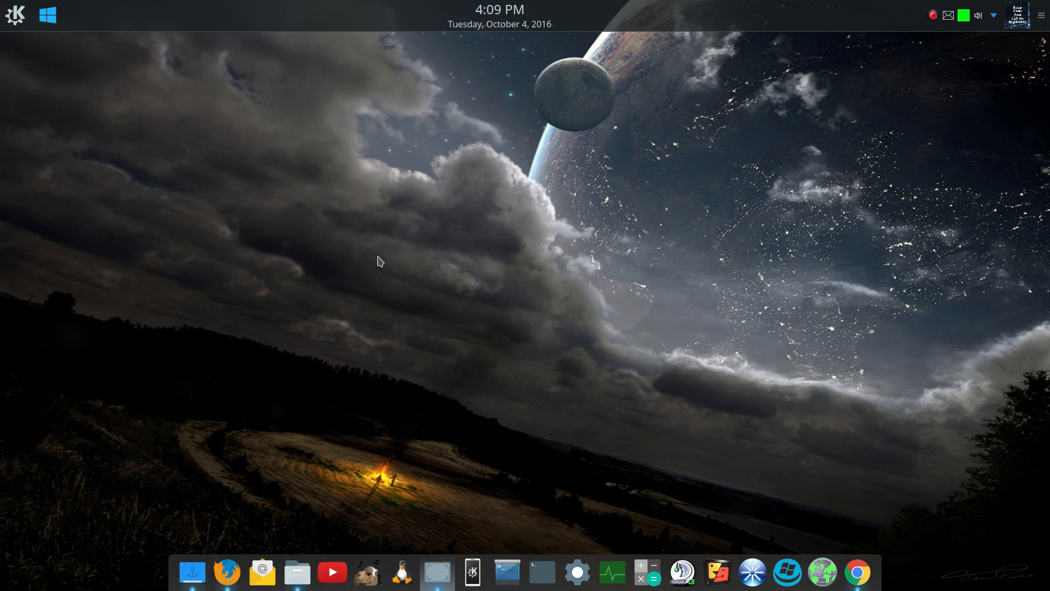
pyautogui.moveTo(583, 485)
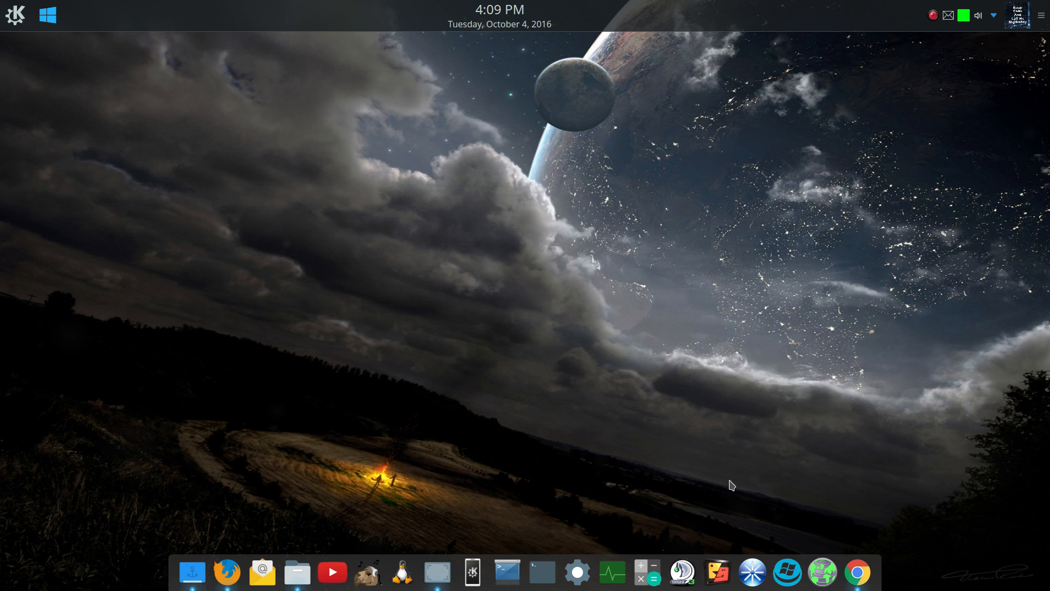
pyautogui.moveTo(303, 412)
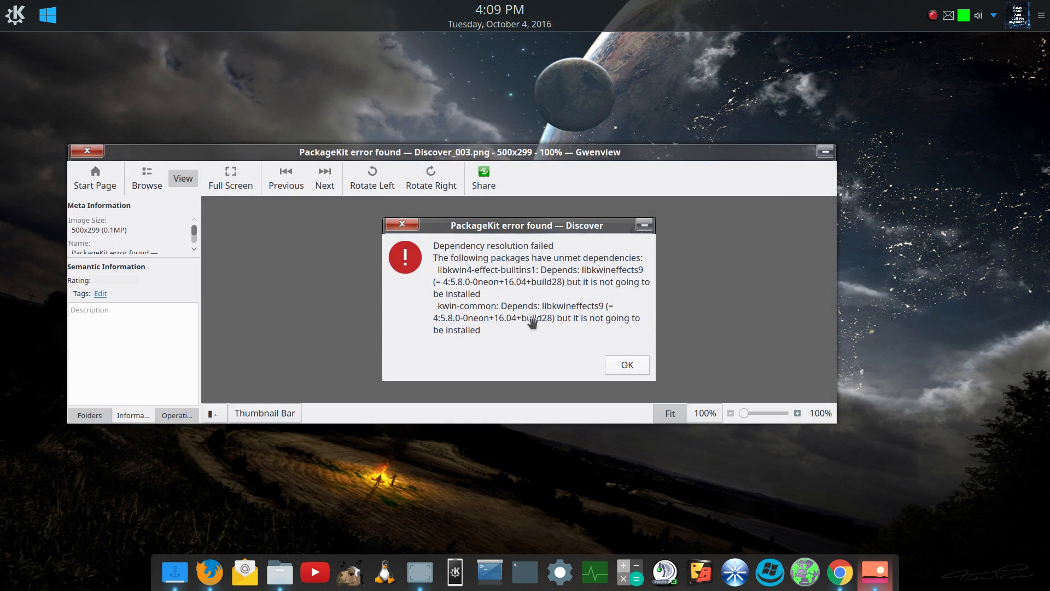
pyautogui.moveTo(632, 311)
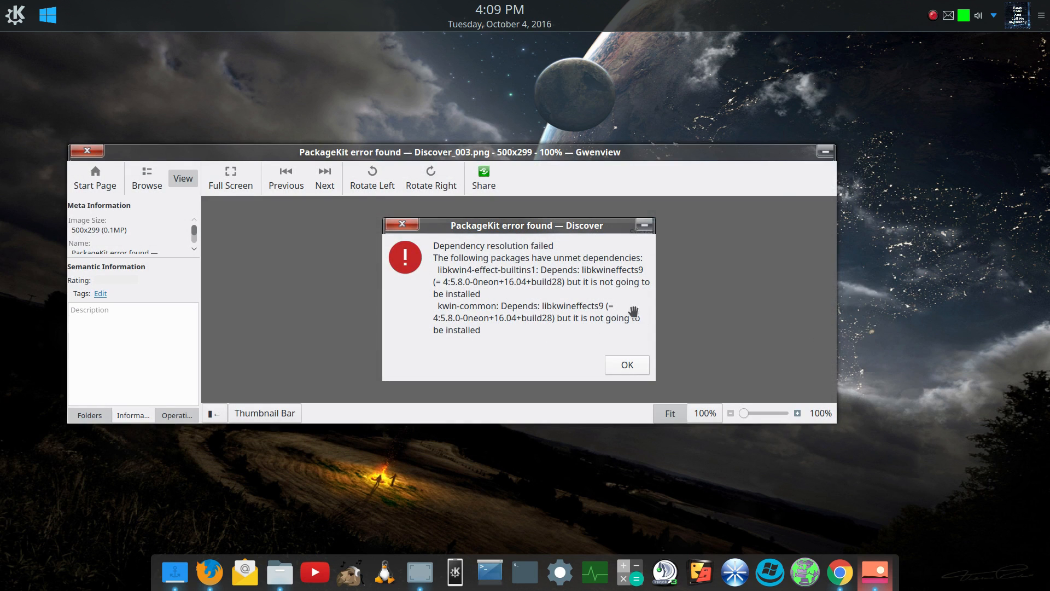
pyautogui.moveTo(515, 318)
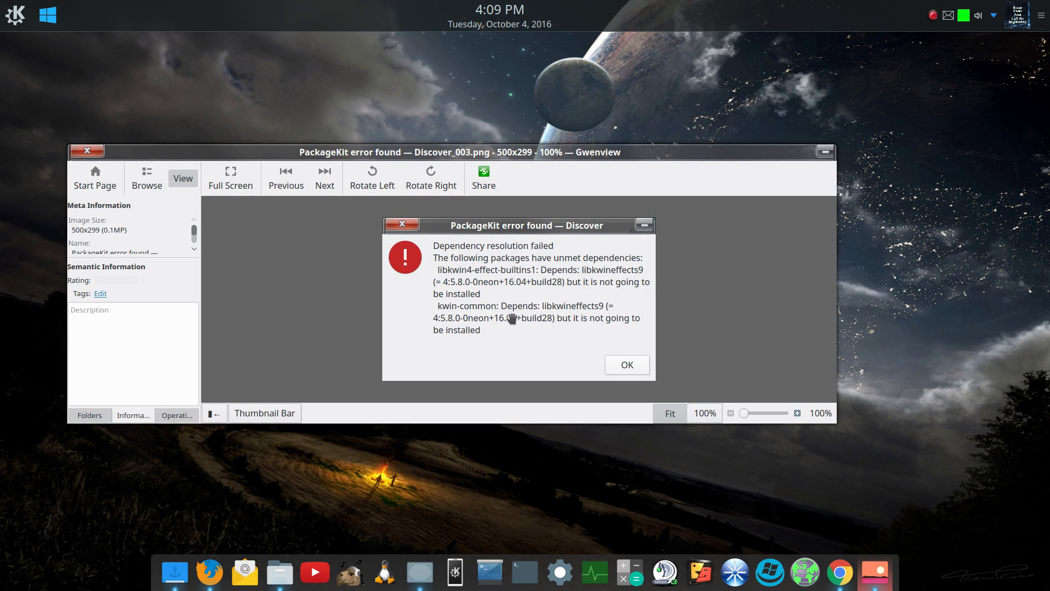
pyautogui.moveTo(491, 304)
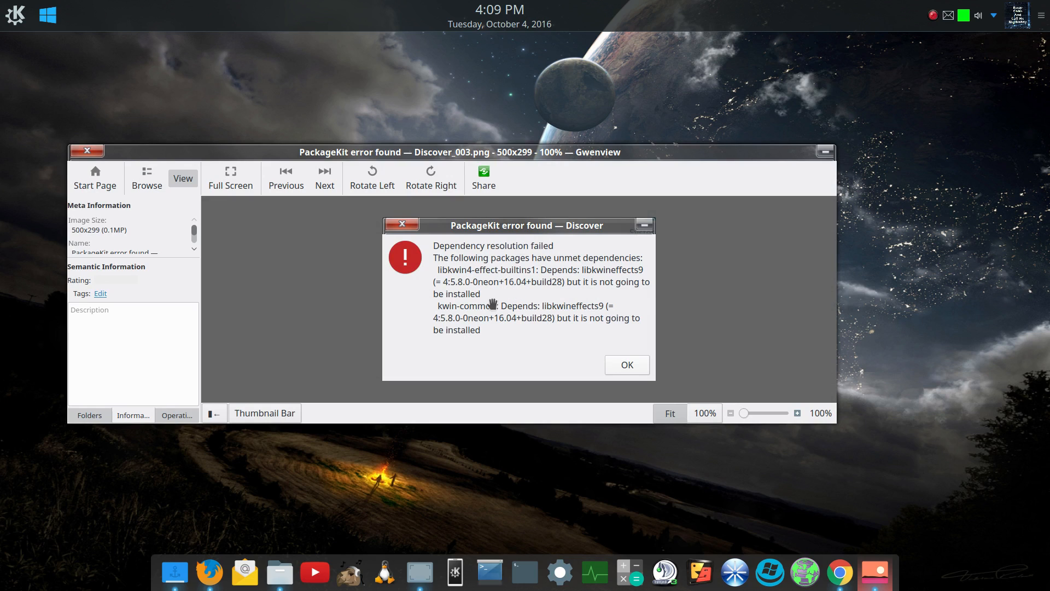
pyautogui.moveTo(467, 283)
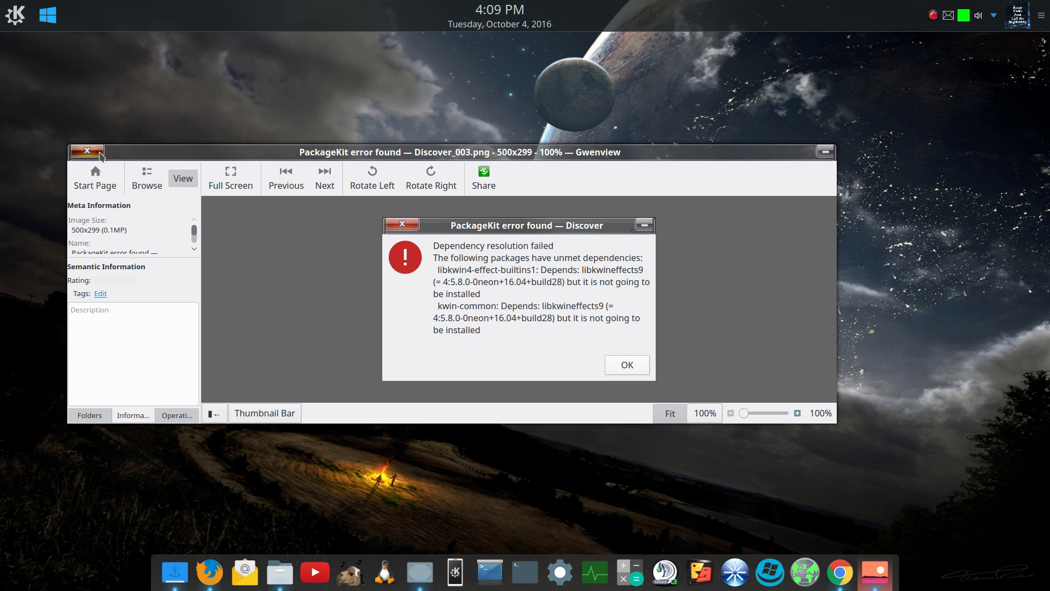
# Step: Close the Gwenview image viewer, leaving the bare desktop with its space wallpaper
pyautogui.click(86, 151)
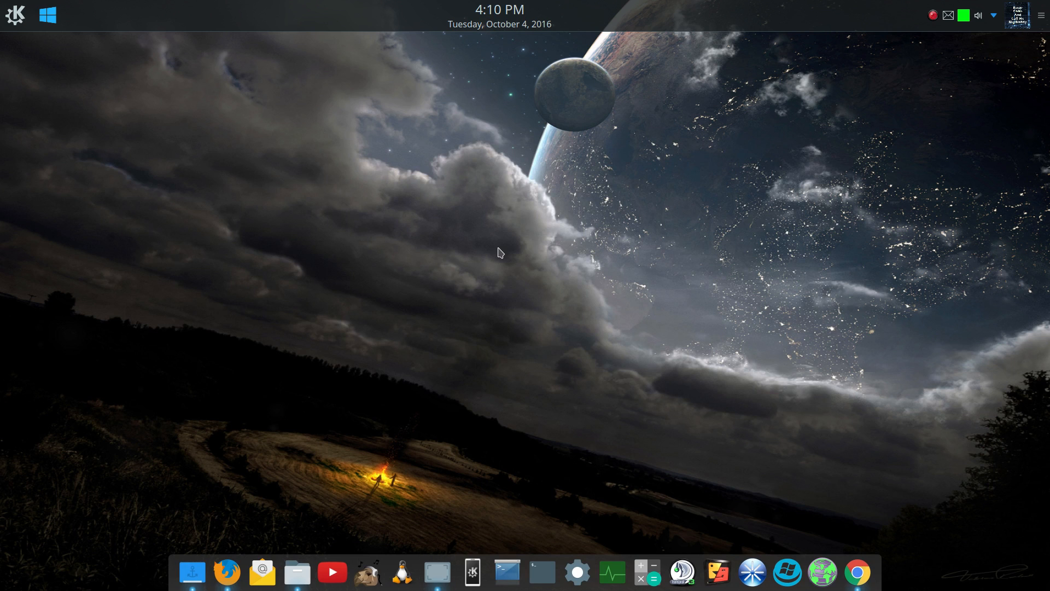
pyautogui.moveTo(542, 210)
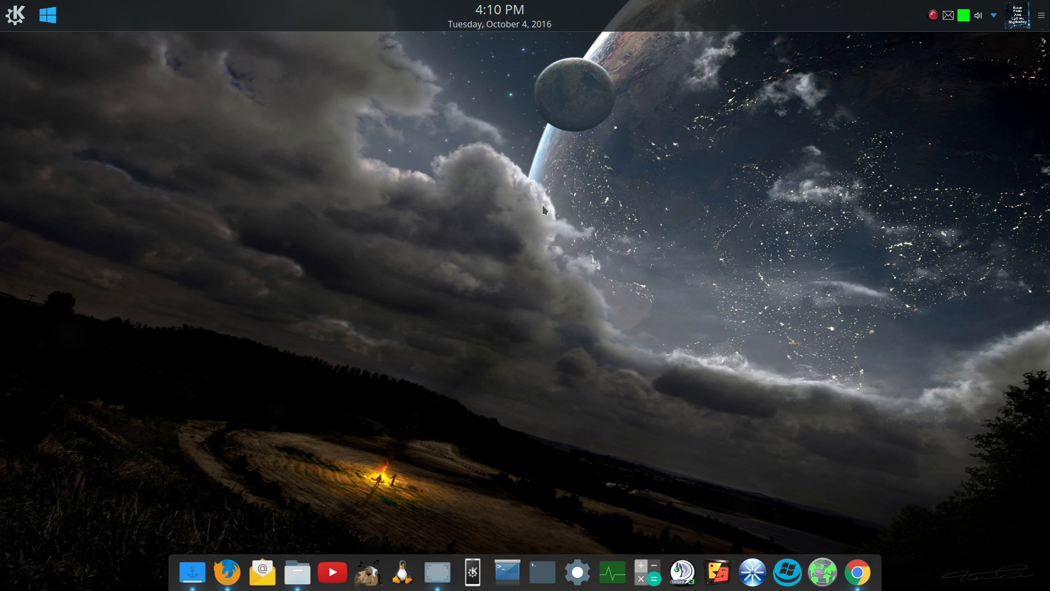
pyautogui.moveTo(582, 281)
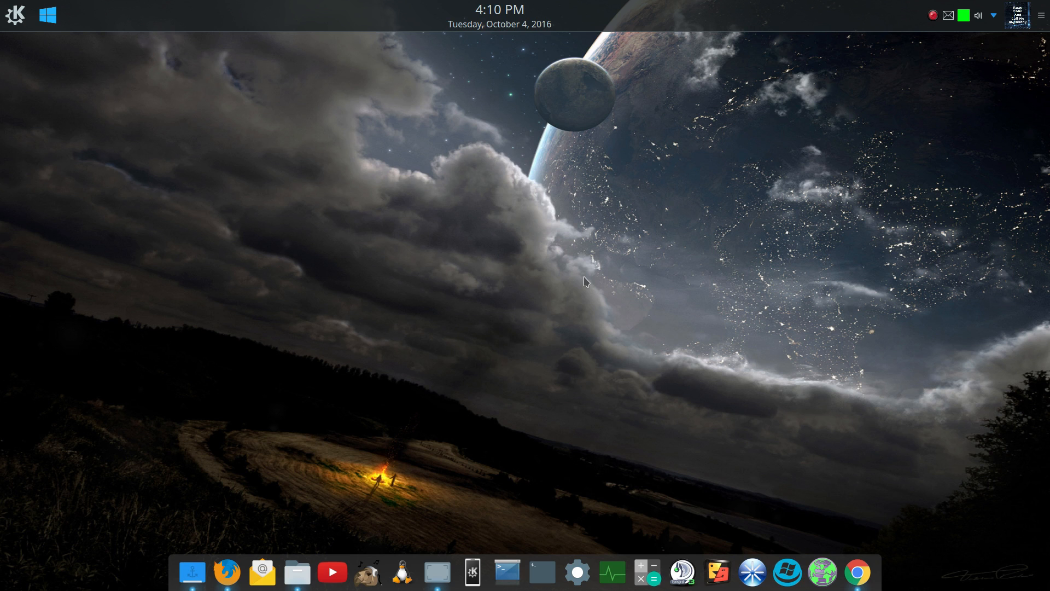
pyautogui.moveTo(584, 282)
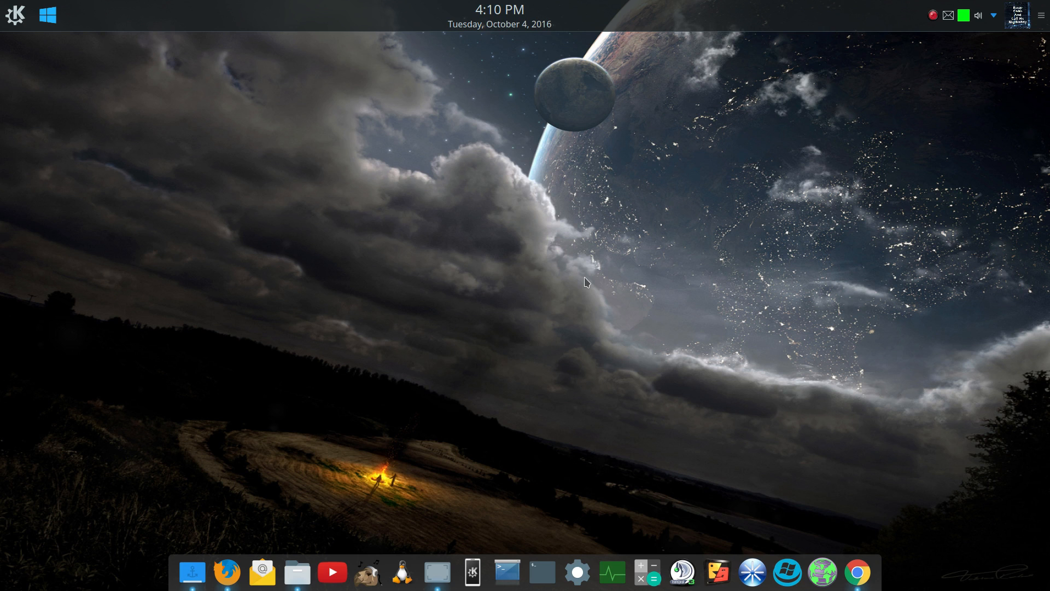
pyautogui.moveTo(676, 111)
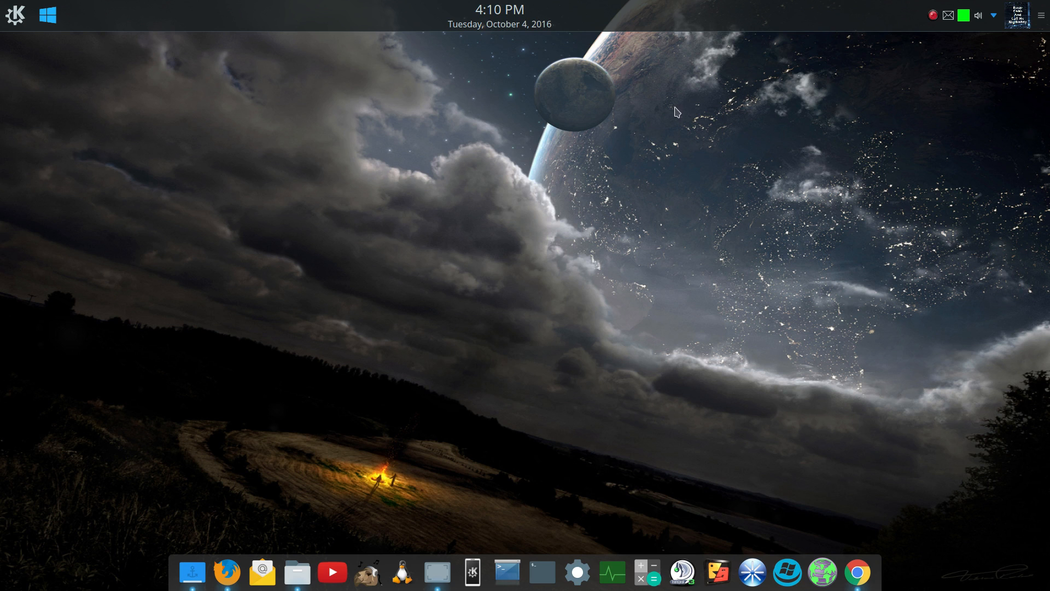
pyautogui.moveTo(572, 115)
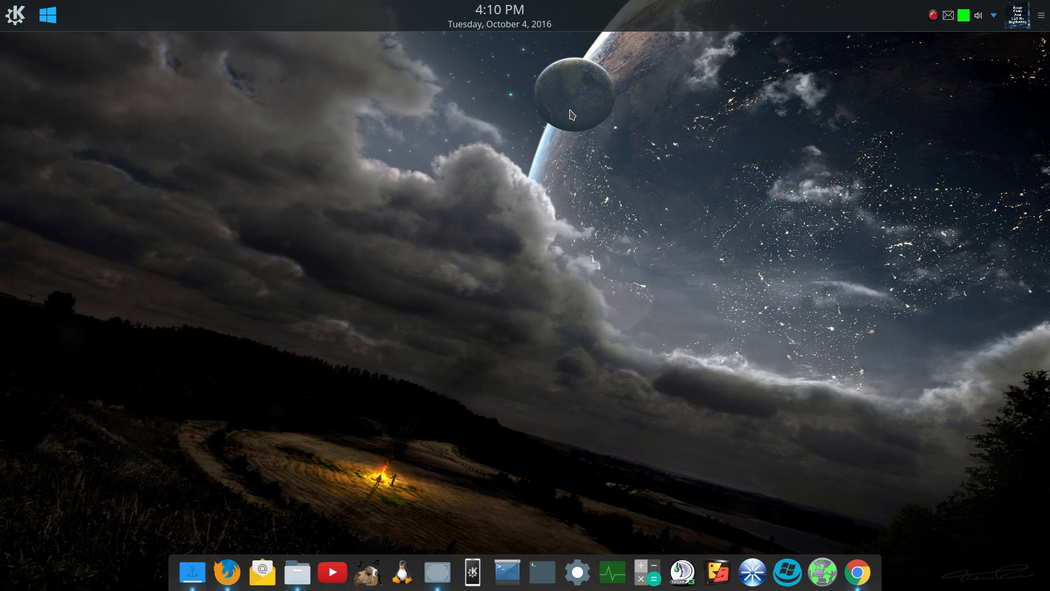
pyautogui.moveTo(85, 394)
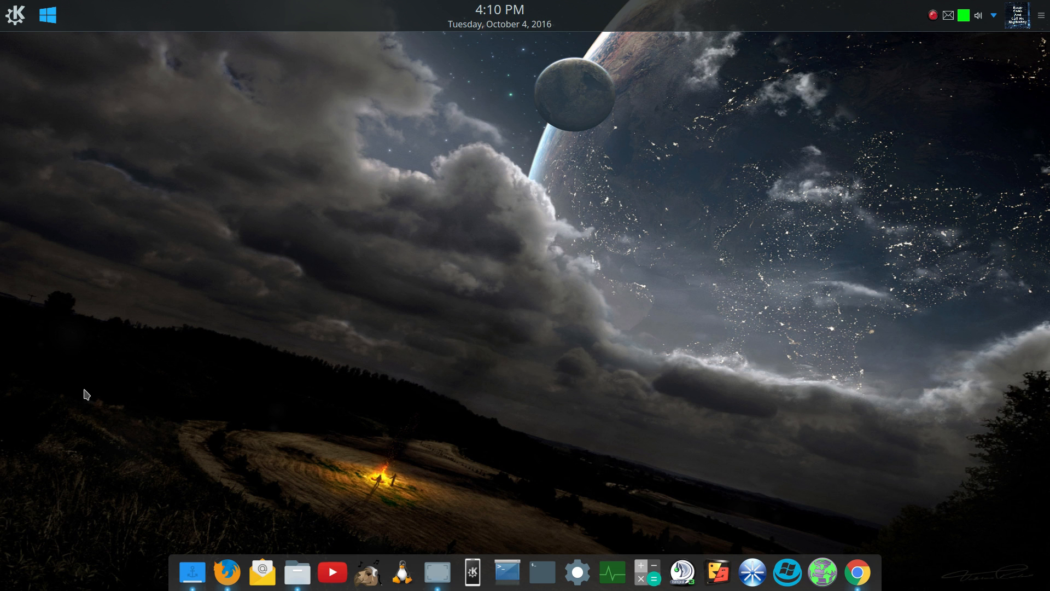
# Step: Raise Chrome from the dock showing the 'KDE Plasma Annoyances or Bugs' YouTube video
pyautogui.click(856, 572)
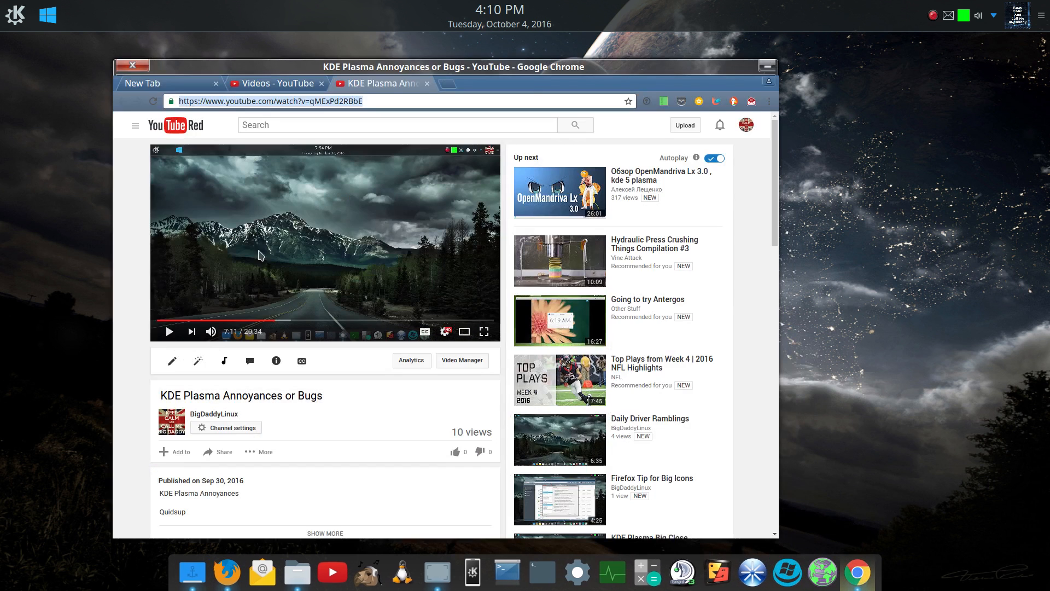
pyautogui.moveTo(326, 422)
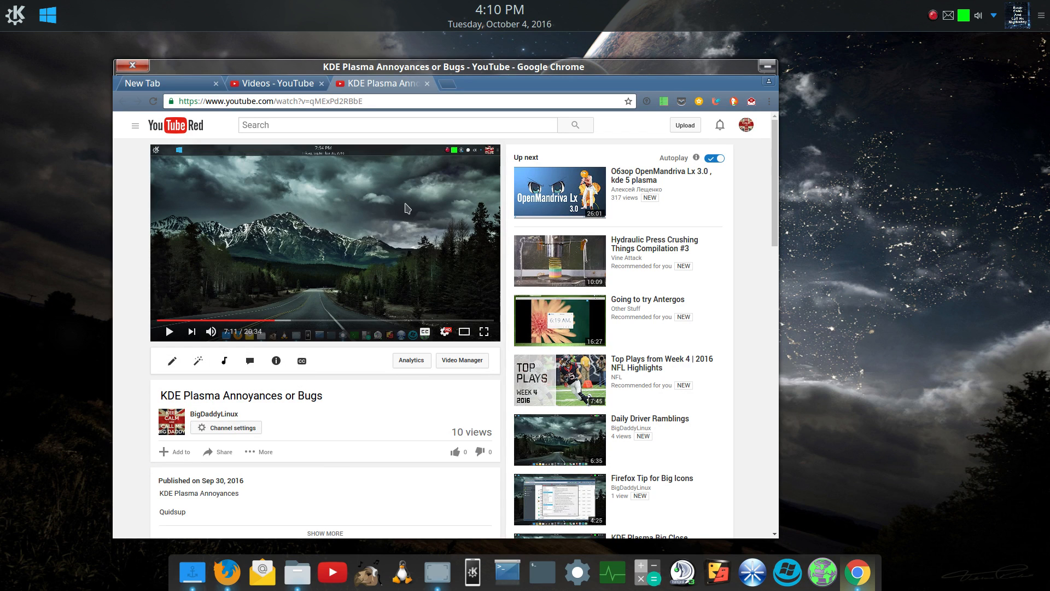
pyautogui.moveTo(325, 270)
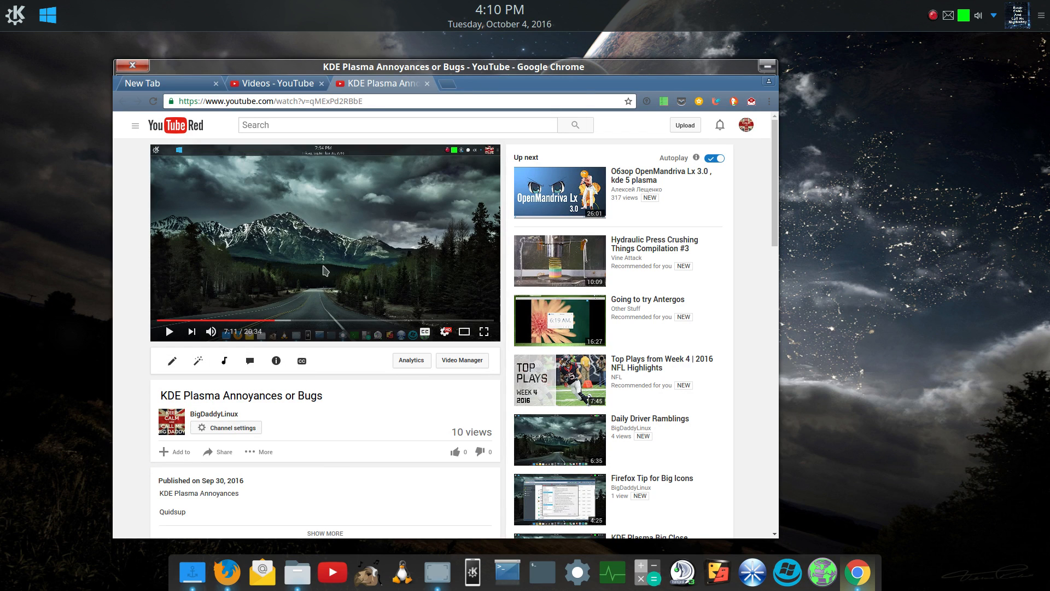
pyautogui.moveTo(744, 86)
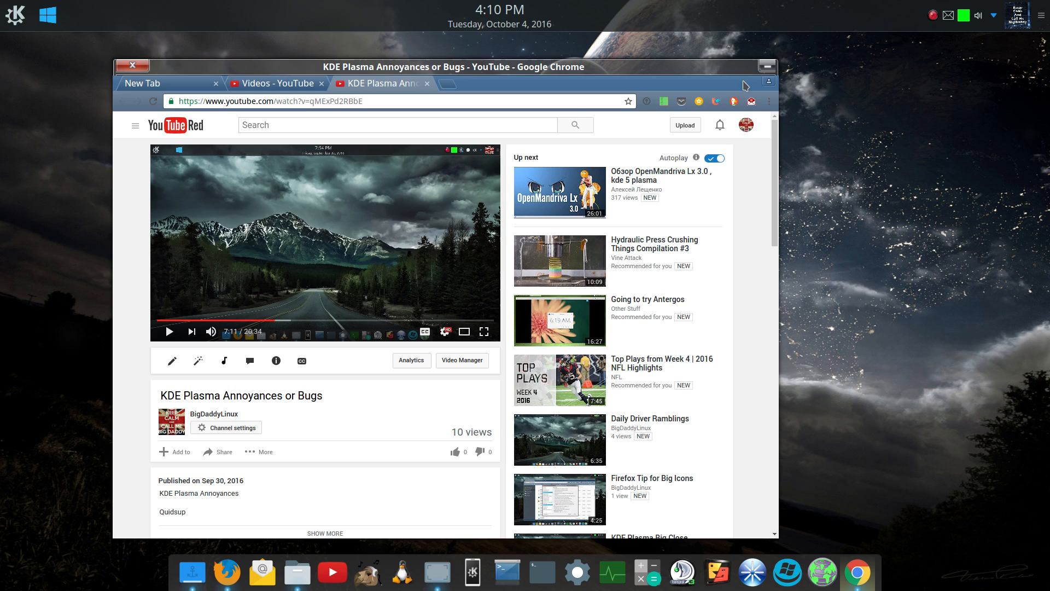
# Step: Close the Chrome window so only the empty desktop remains
pyautogui.click(133, 66)
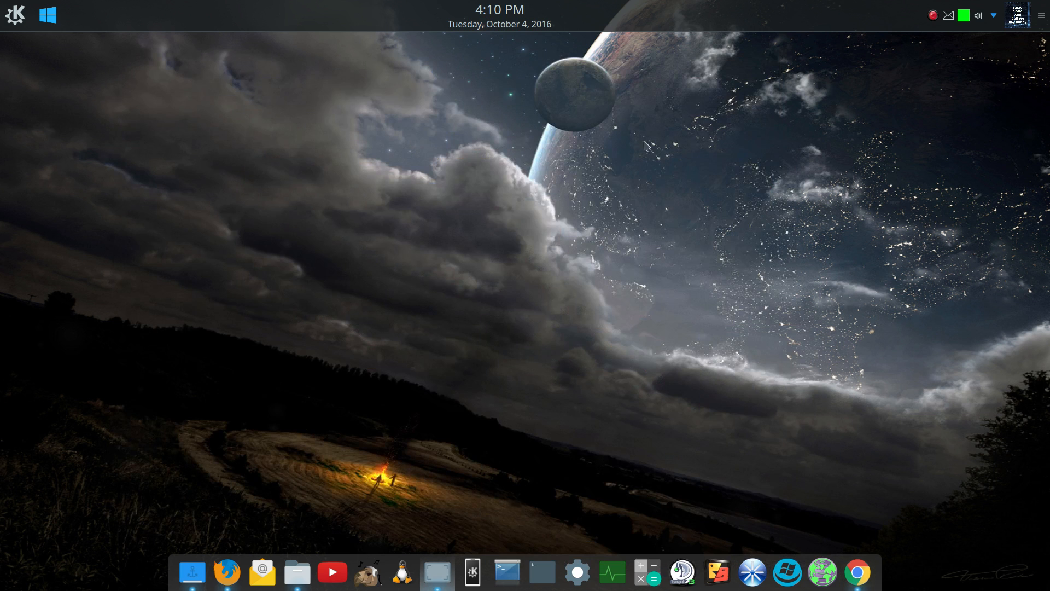
pyautogui.moveTo(637, 388)
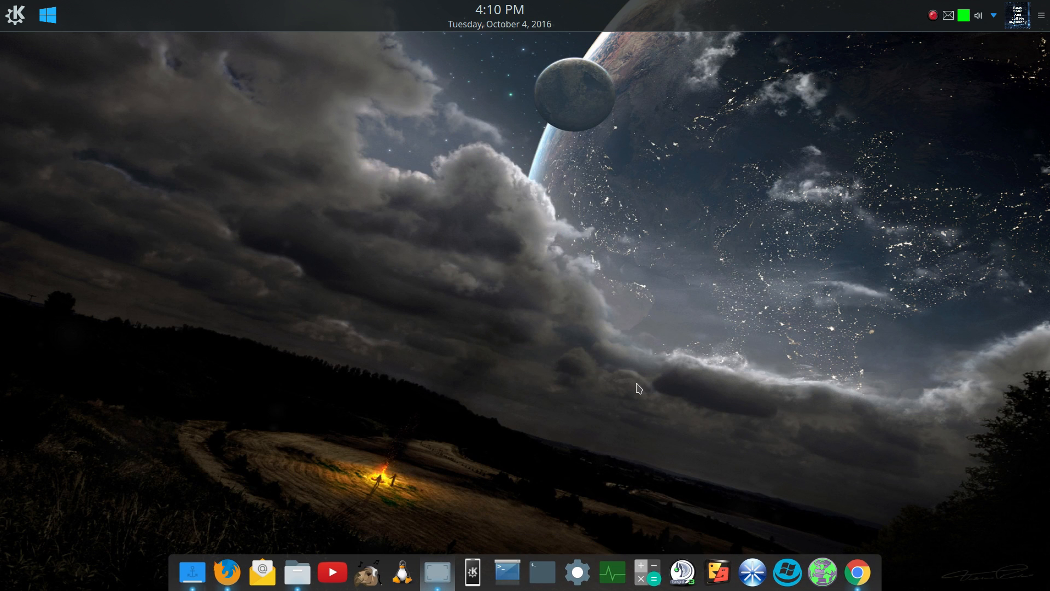
pyautogui.moveTo(530, 436)
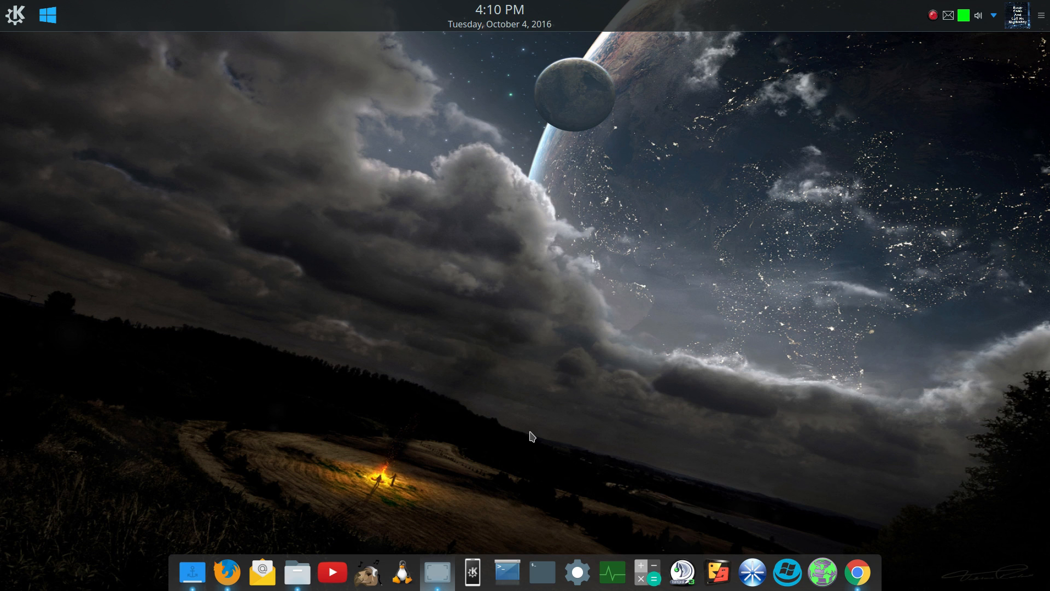
pyautogui.moveTo(511, 166)
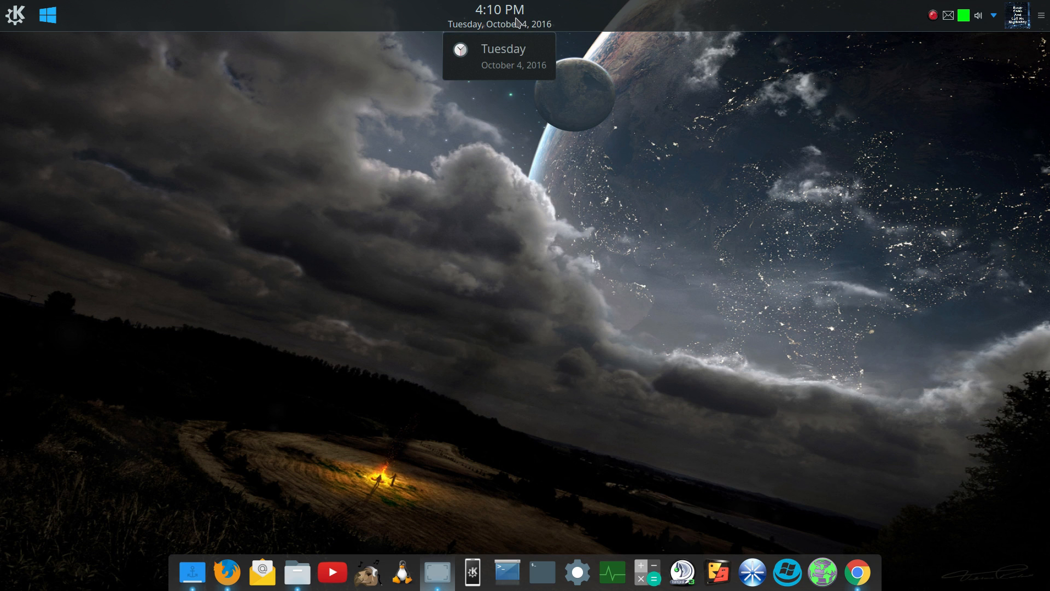
pyautogui.moveTo(514, 25)
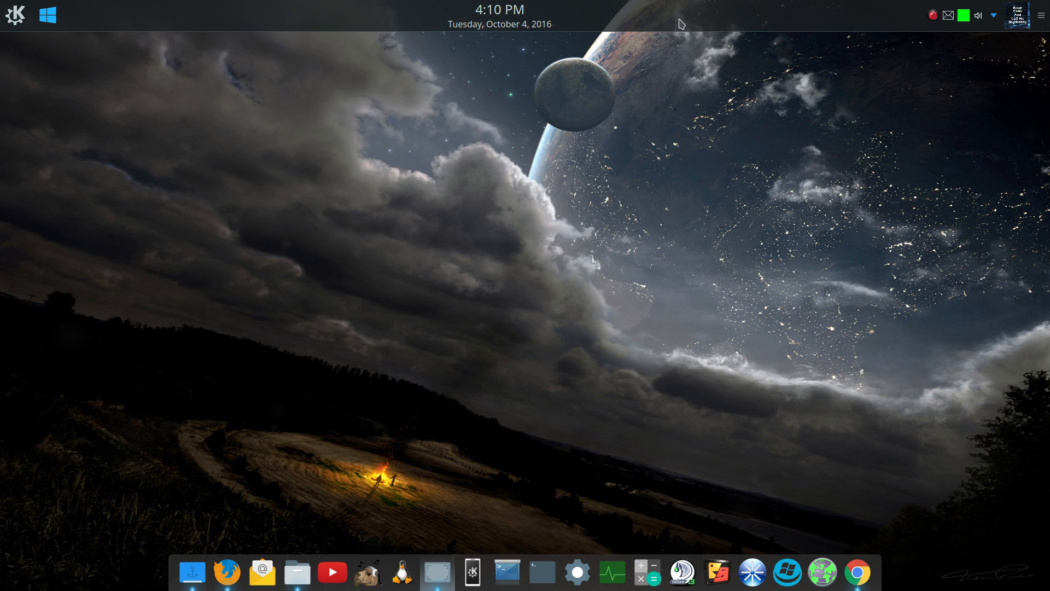
pyautogui.moveTo(207, 149)
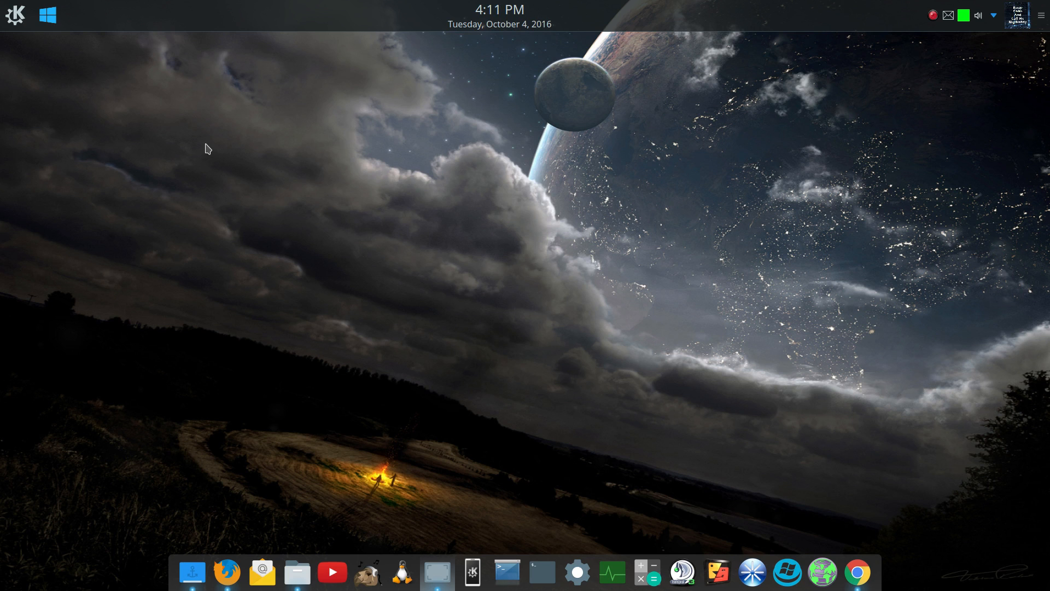
pyautogui.moveTo(583, 233)
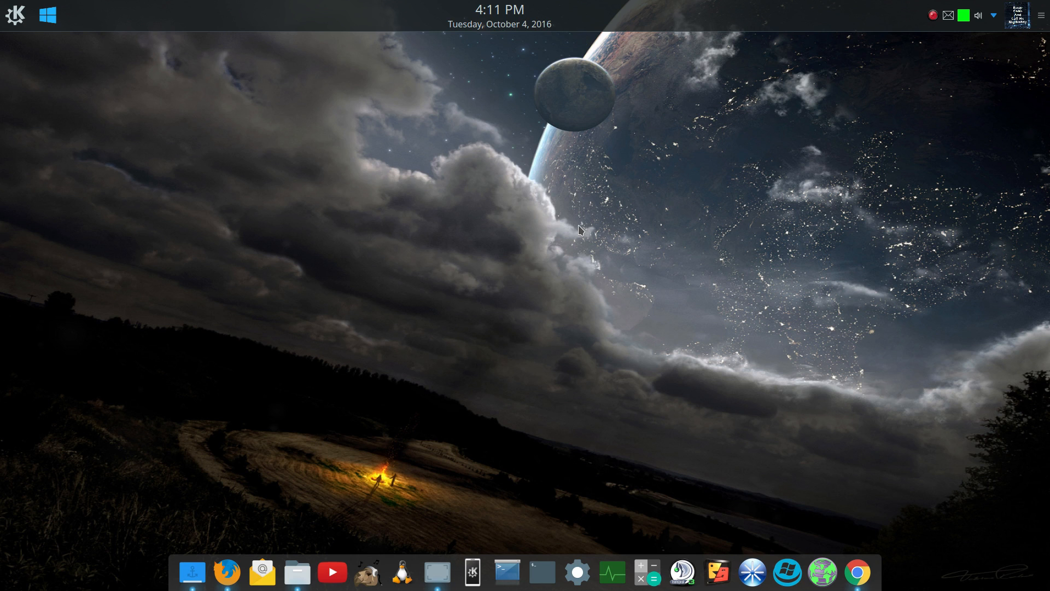
pyautogui.moveTo(562, 178)
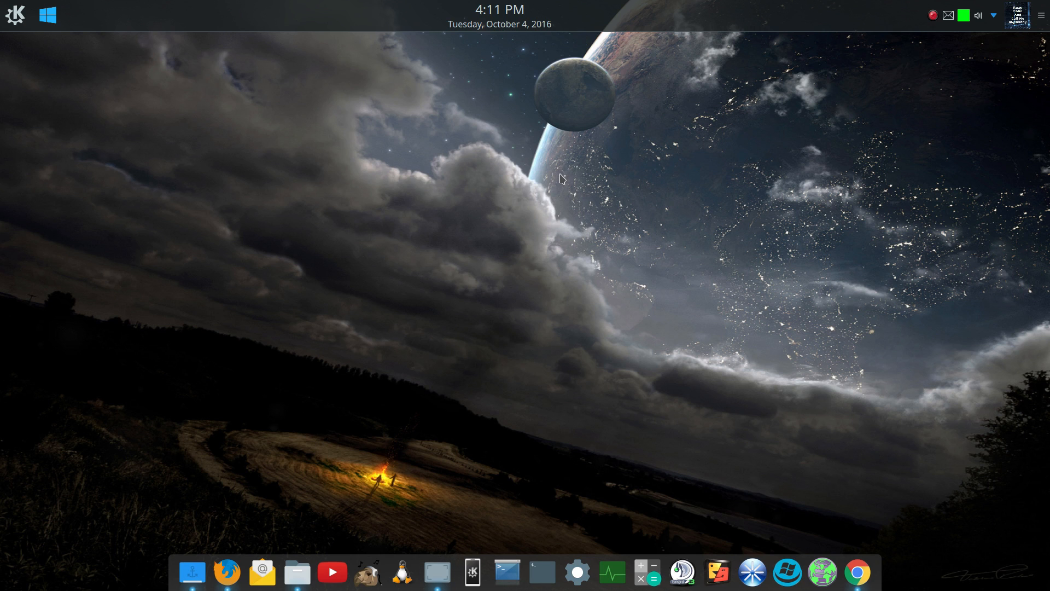
pyautogui.moveTo(551, 104)
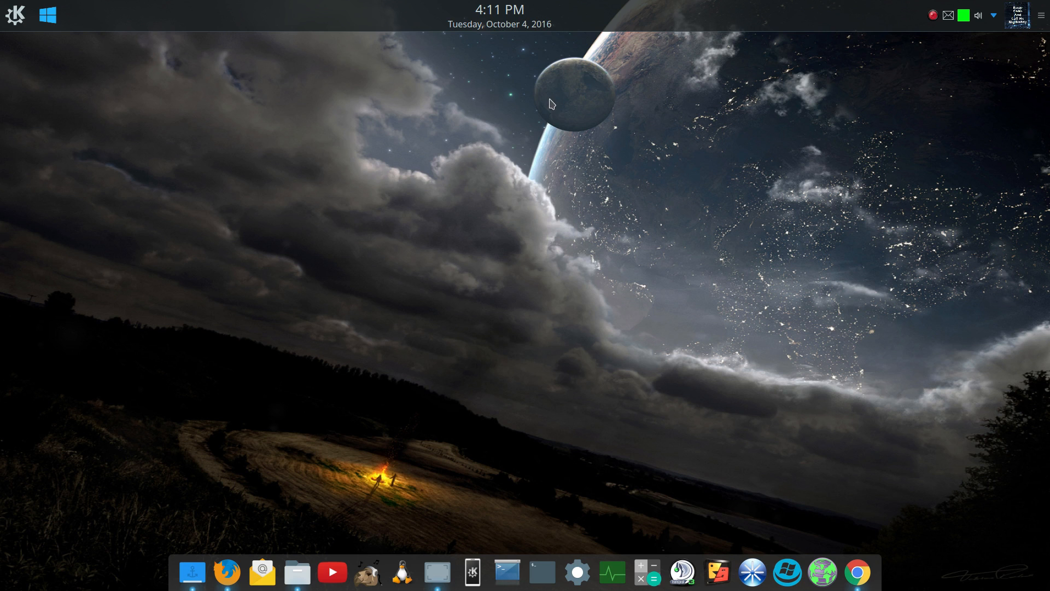
pyautogui.moveTo(545, 100)
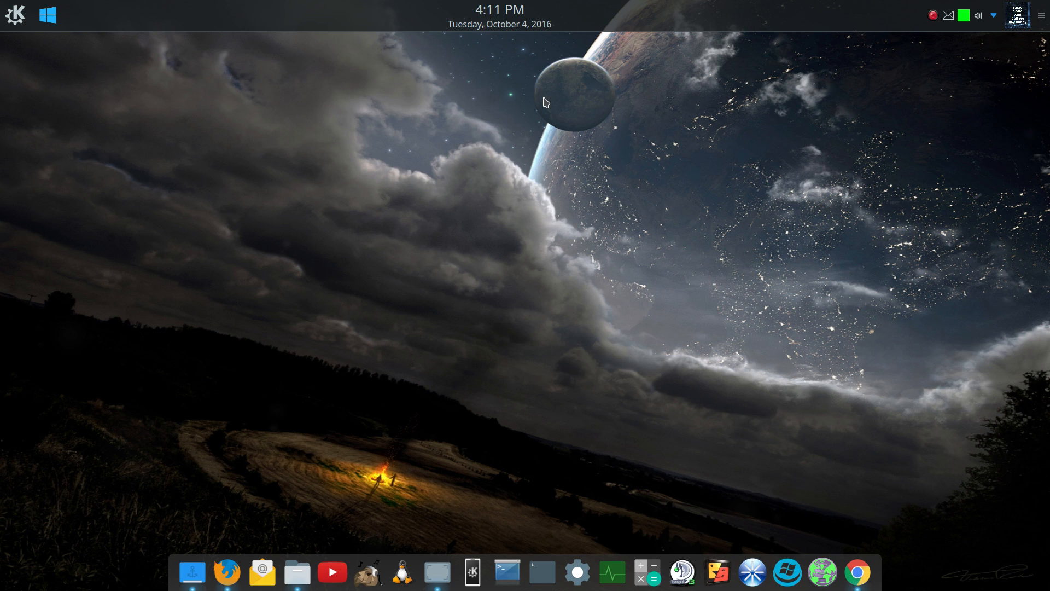
pyautogui.moveTo(22, 33)
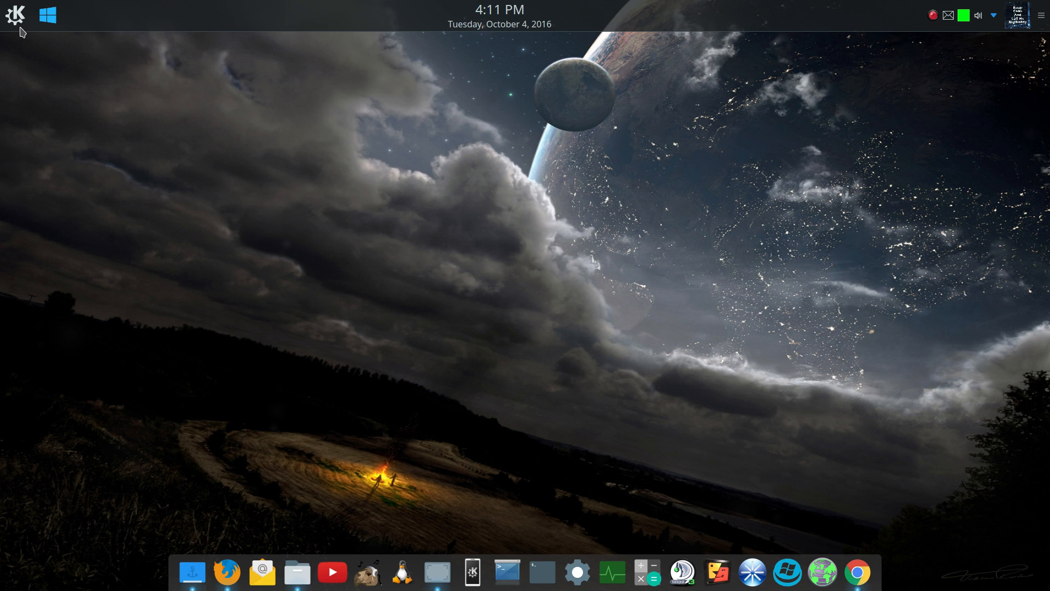
# Step: Request a reboot from the launcher so the leave screen starts its countdown
pyautogui.click(14, 14)
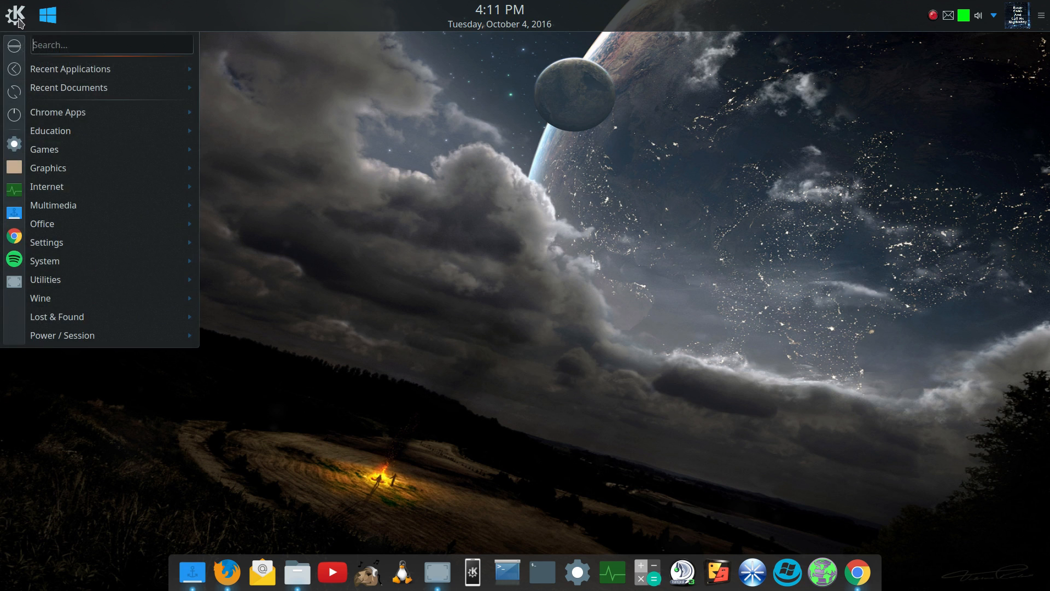
pyautogui.click(62, 335)
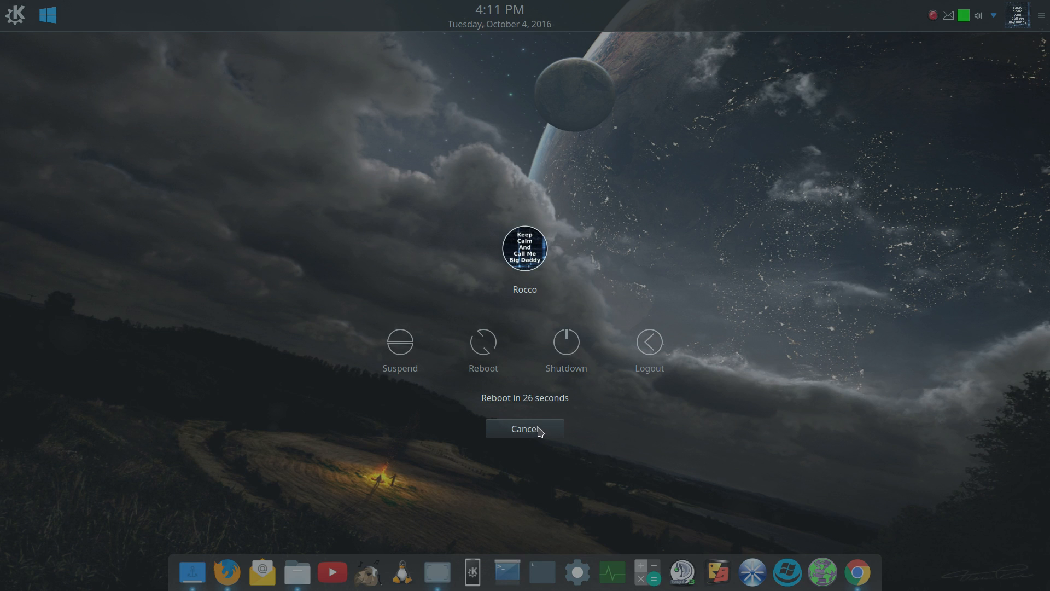
pyautogui.moveTo(479, 269)
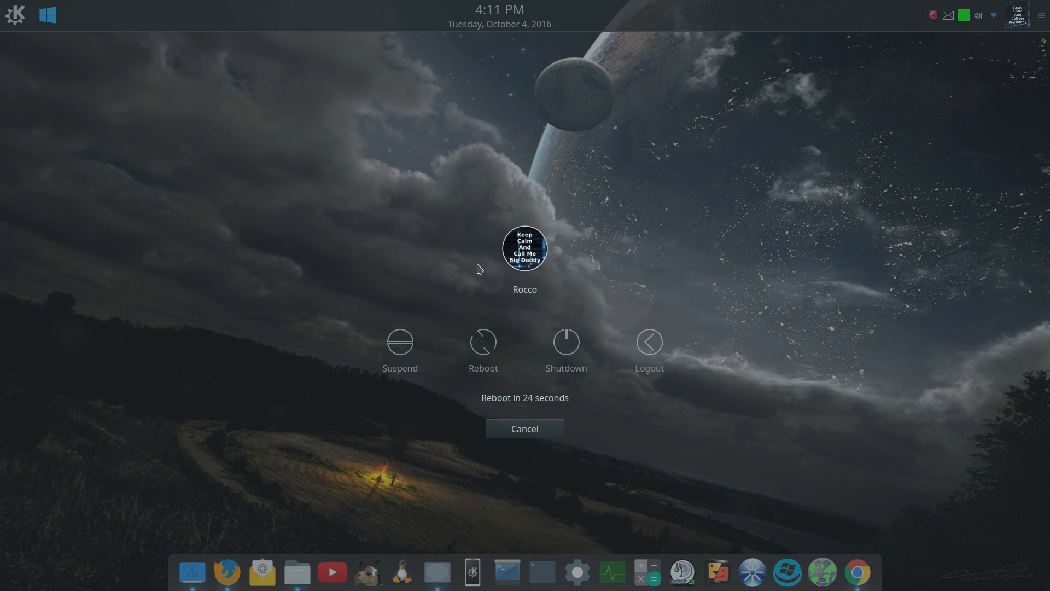
pyautogui.moveTo(473, 420)
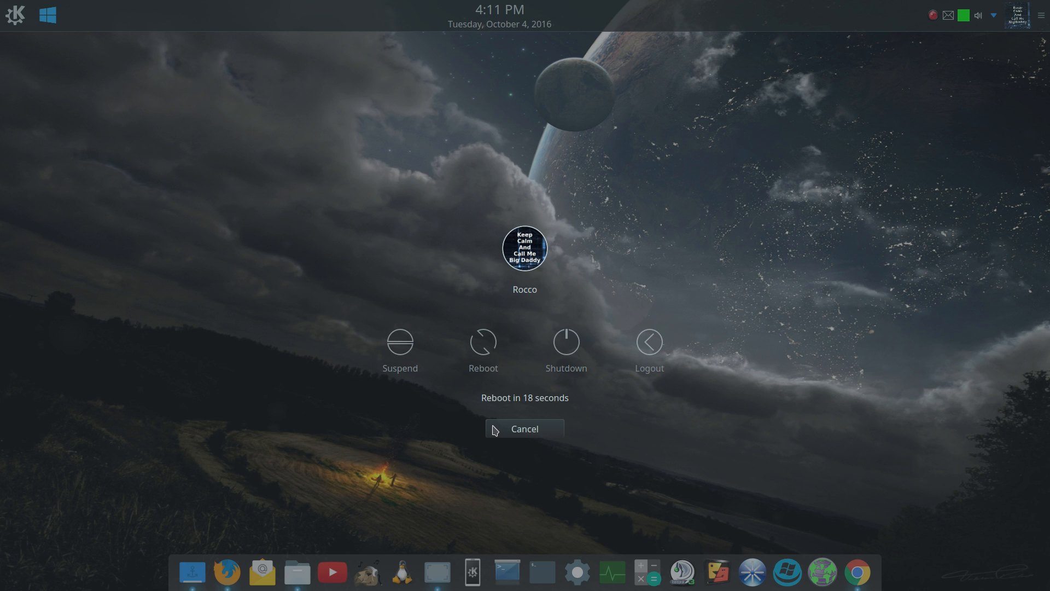
# Step: Cancel the pending reboot and return to the plain desktop
pyautogui.click(524, 429)
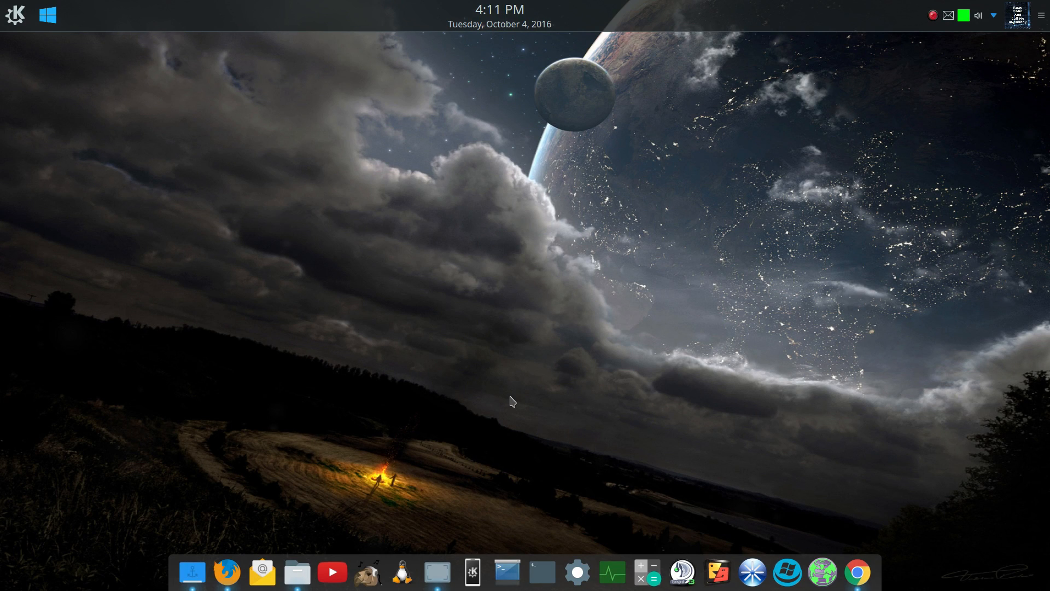
pyautogui.moveTo(552, 256)
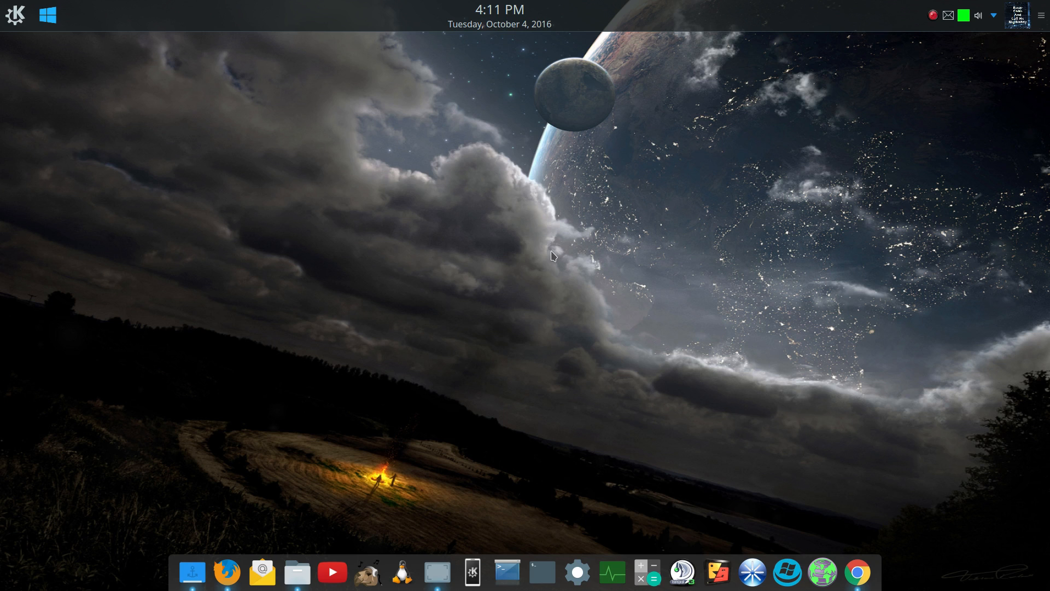
pyautogui.moveTo(121, 274)
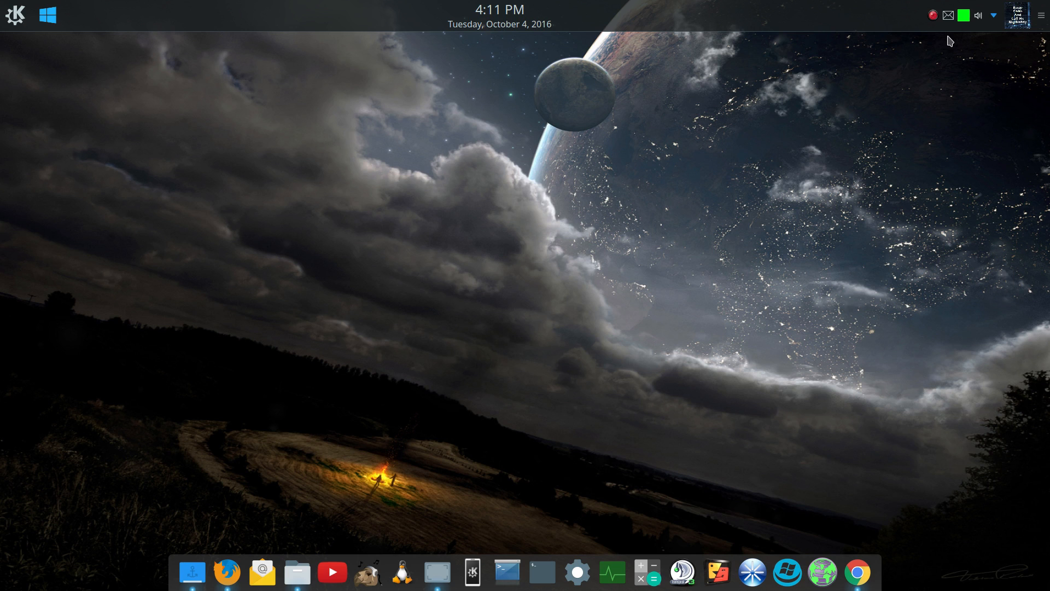
pyautogui.moveTo(777, 62)
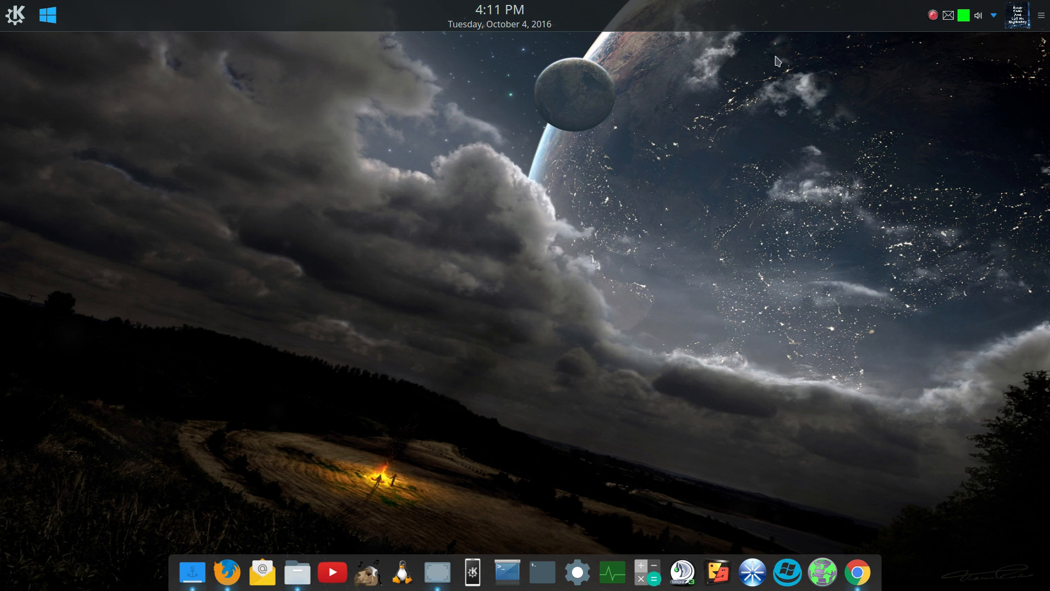
pyautogui.moveTo(379, 321)
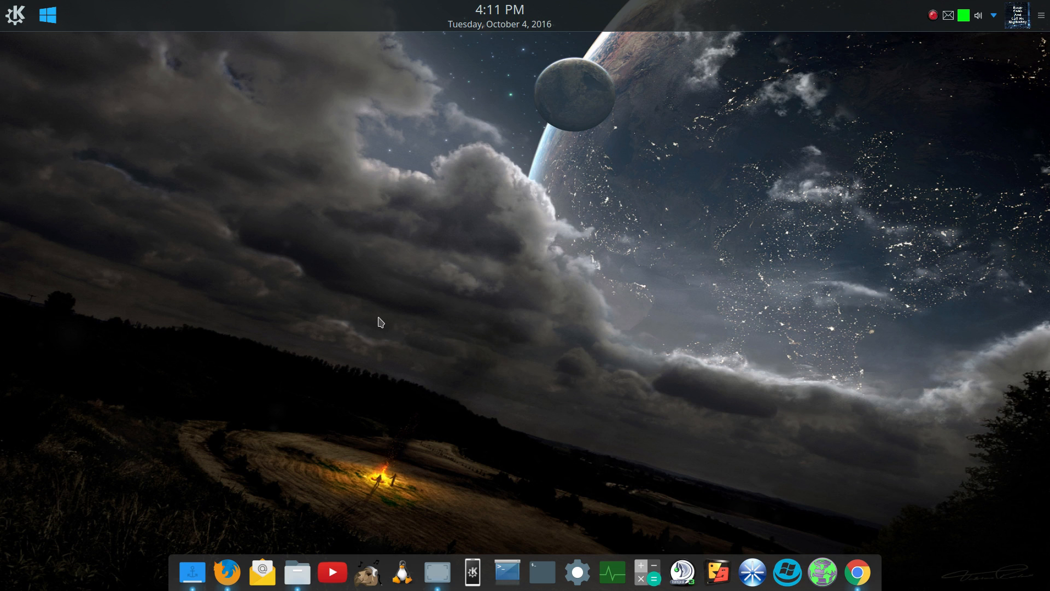
pyautogui.moveTo(582, 216)
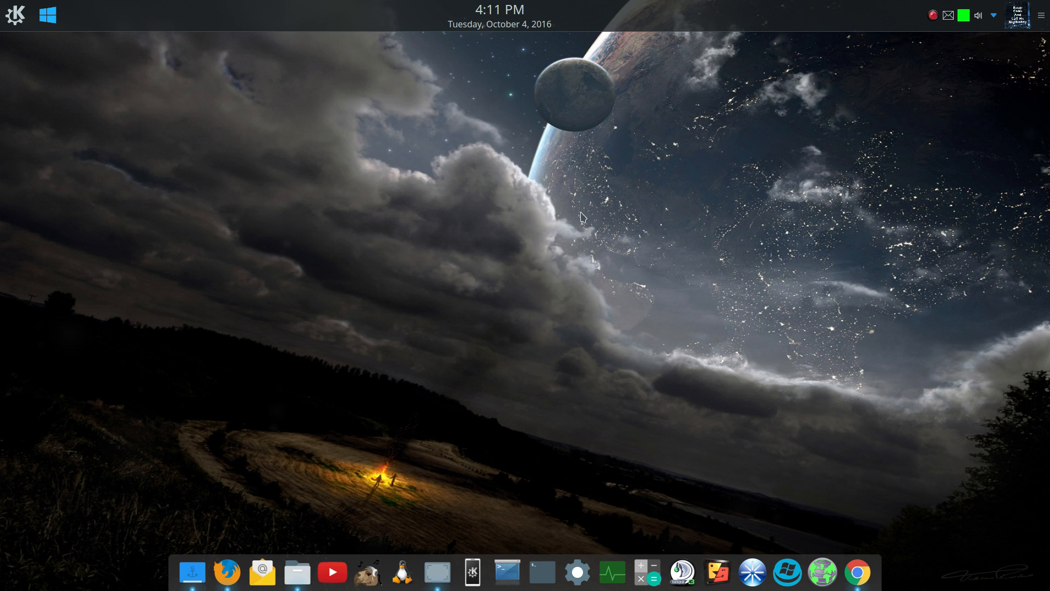
pyautogui.moveTo(356, 352)
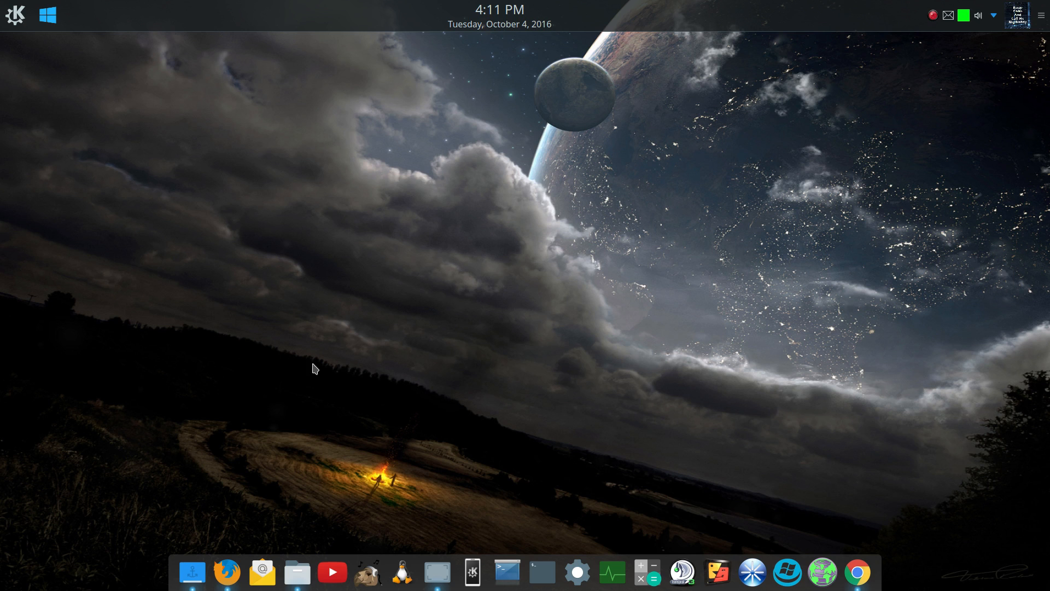
pyautogui.moveTo(293, 338)
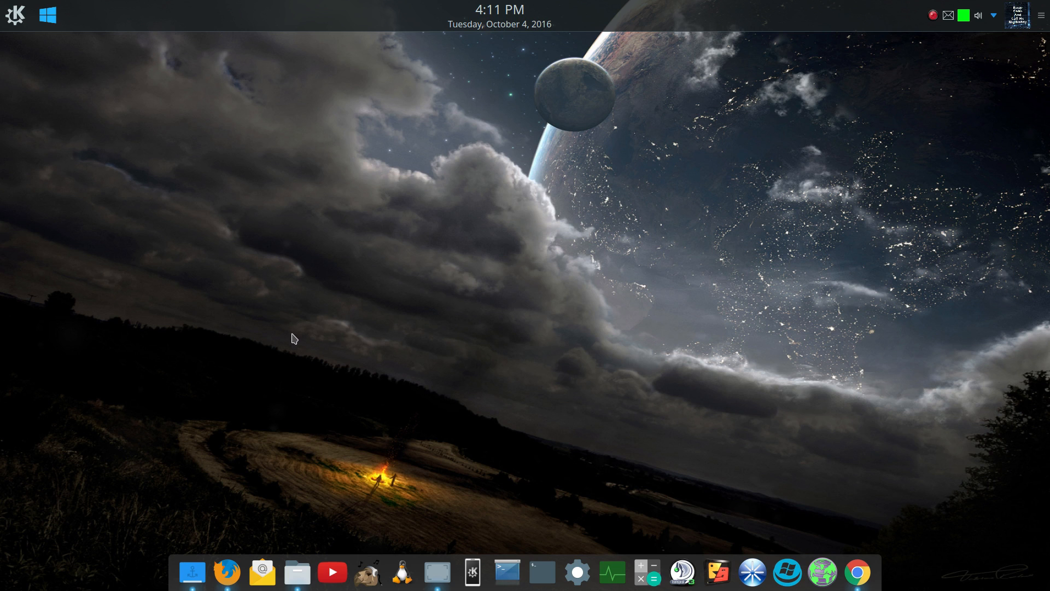
pyautogui.moveTo(367, 327)
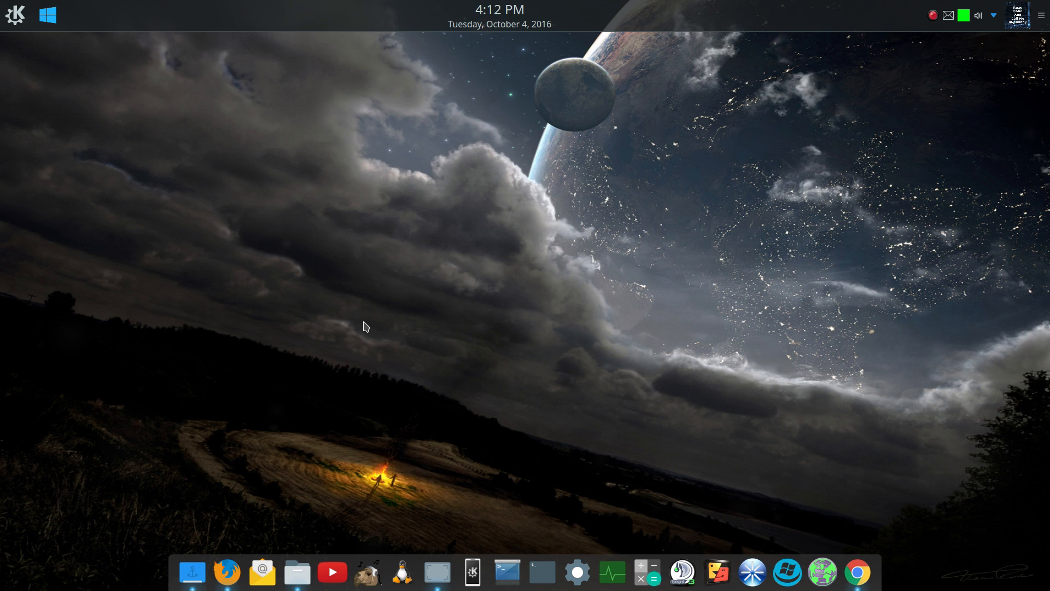
pyautogui.moveTo(538, 357)
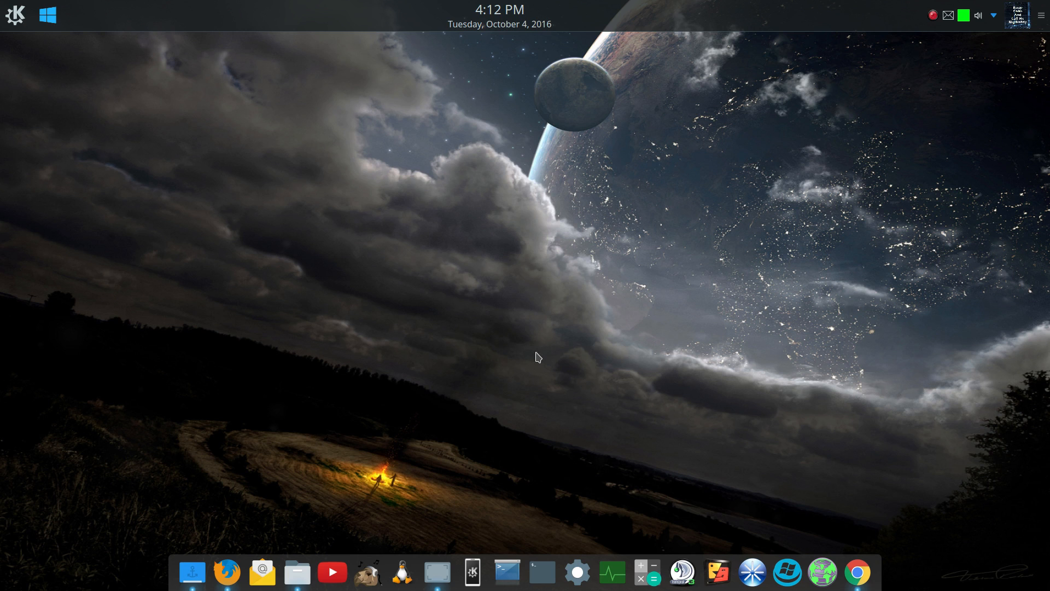
pyautogui.moveTo(492, 346)
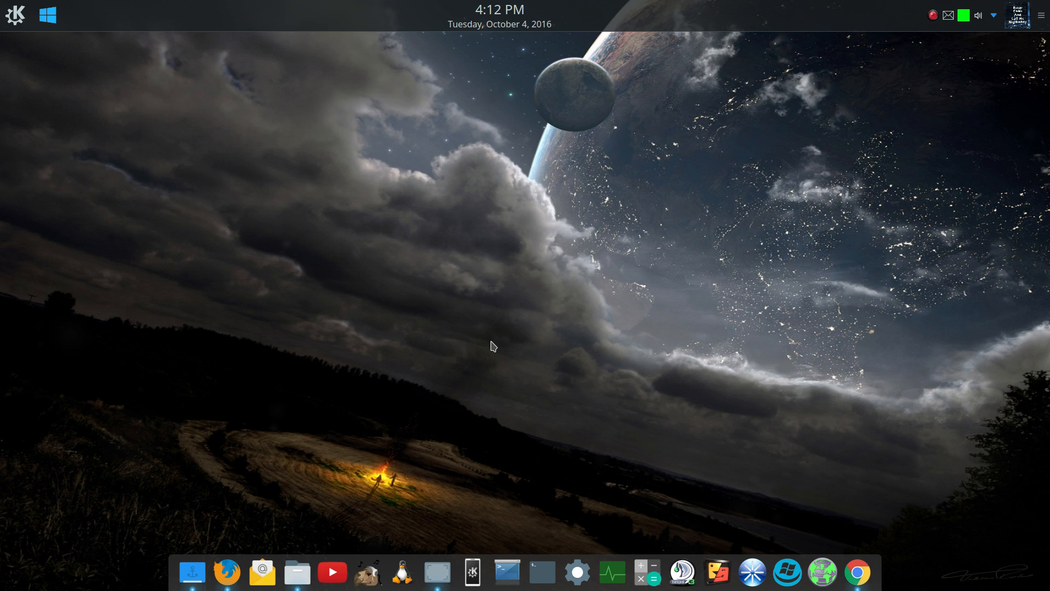
pyautogui.moveTo(488, 343)
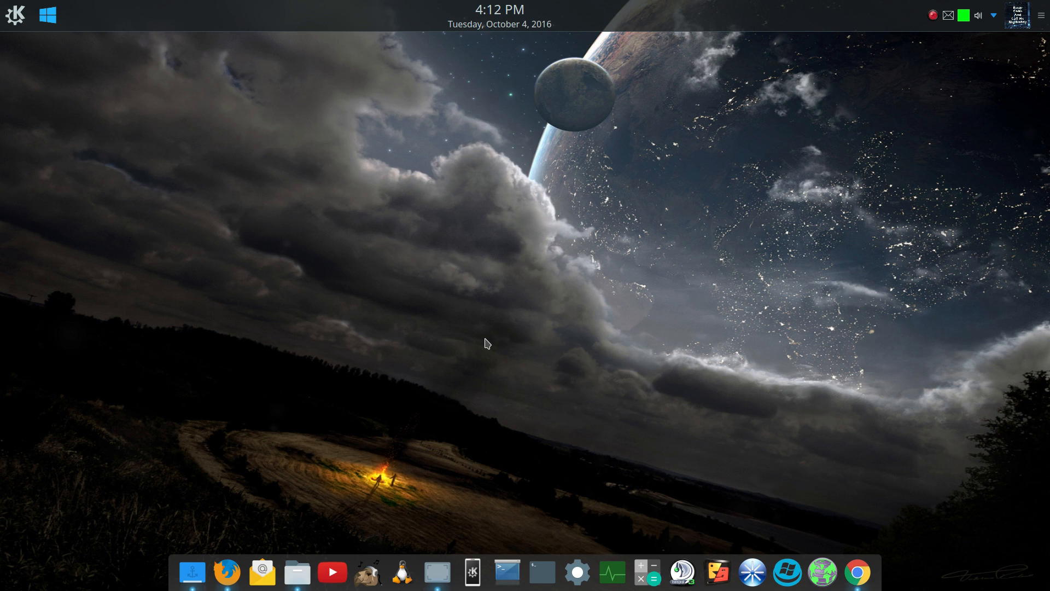
pyautogui.moveTo(514, 291)
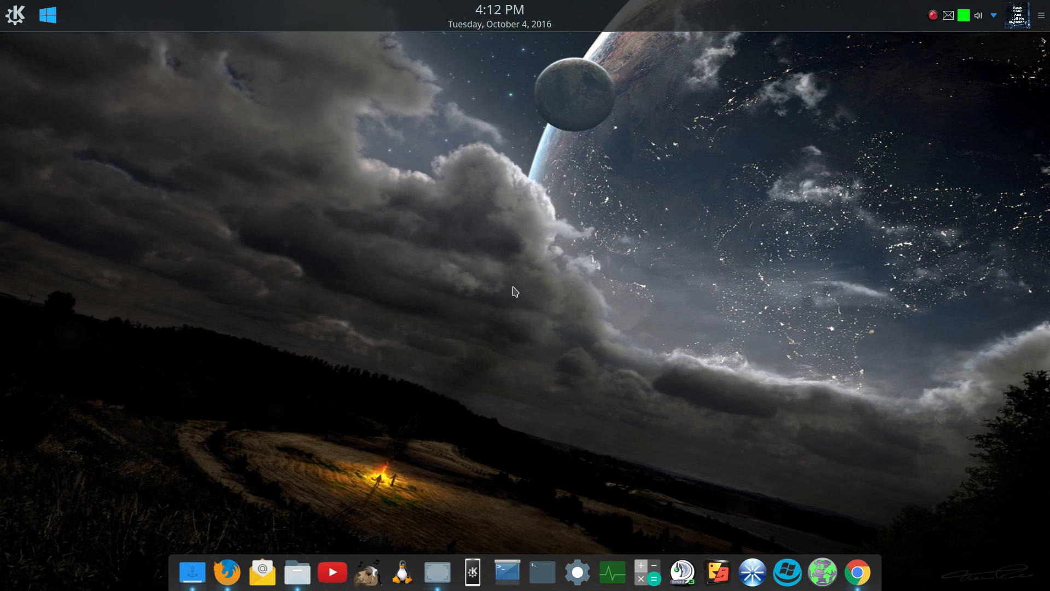
pyautogui.moveTo(524, 227)
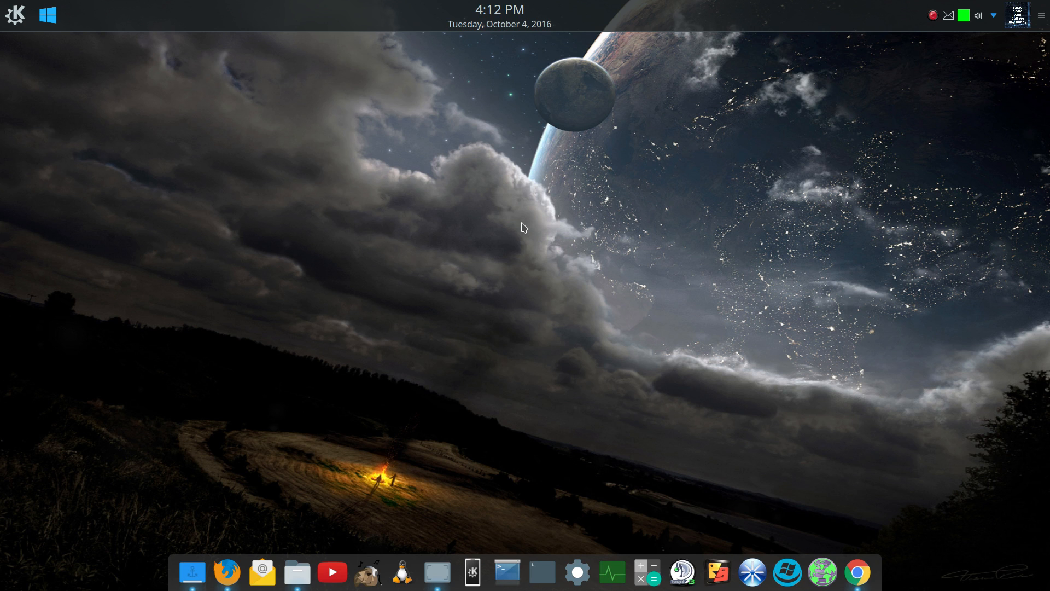
pyautogui.moveTo(524, 225)
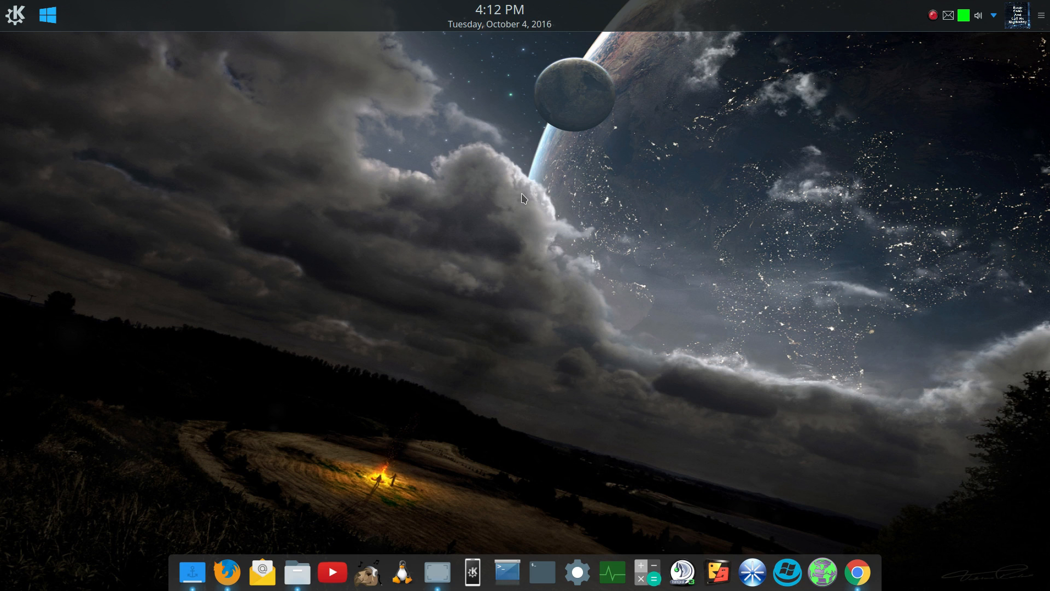
pyautogui.moveTo(474, 166)
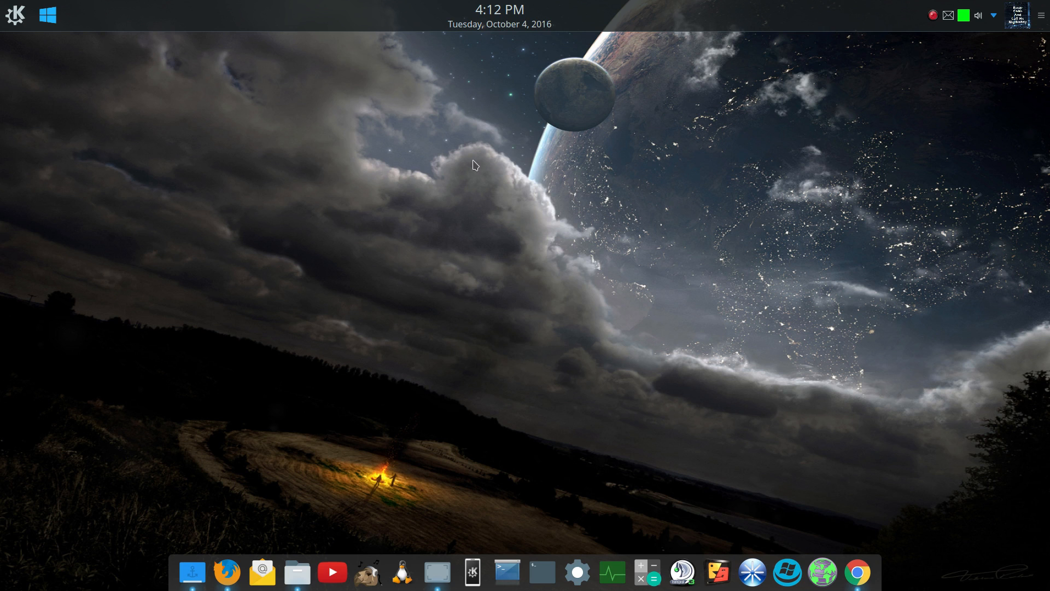
pyautogui.moveTo(101, 168)
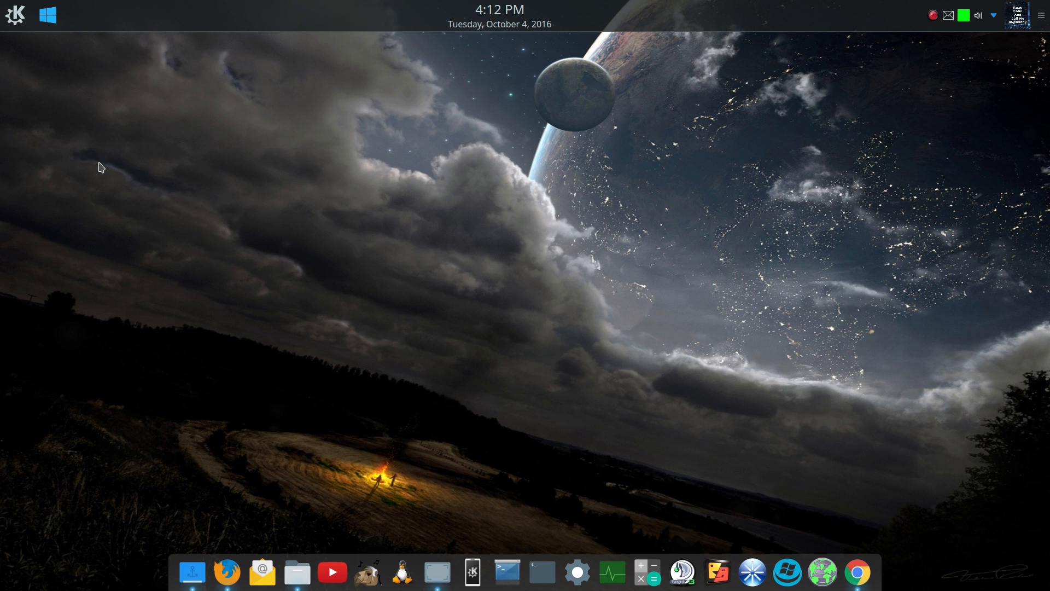
pyautogui.moveTo(82, 130)
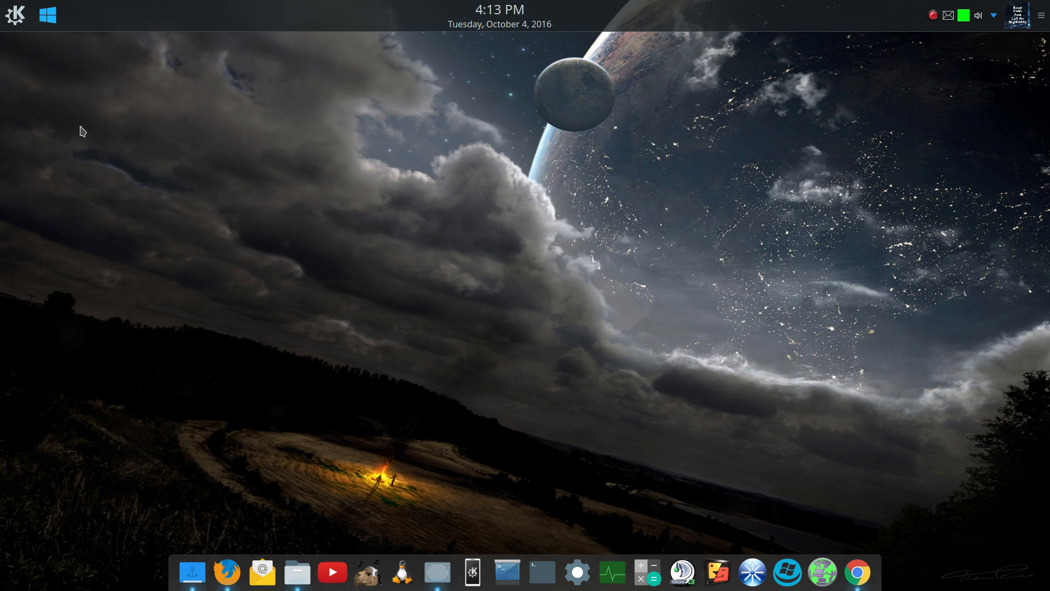
pyautogui.moveTo(126, 212)
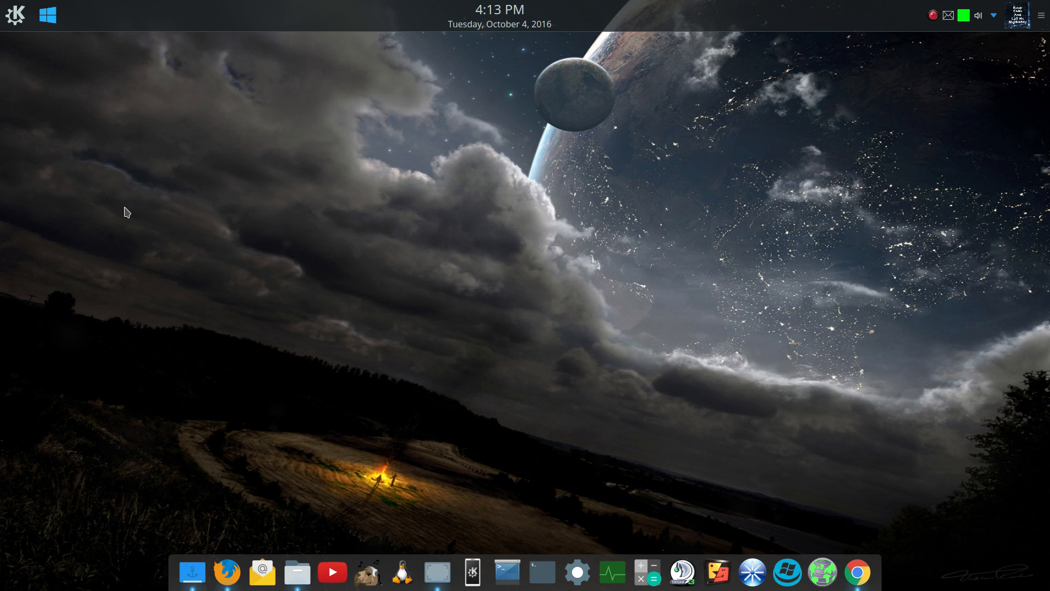
pyautogui.moveTo(29, 22)
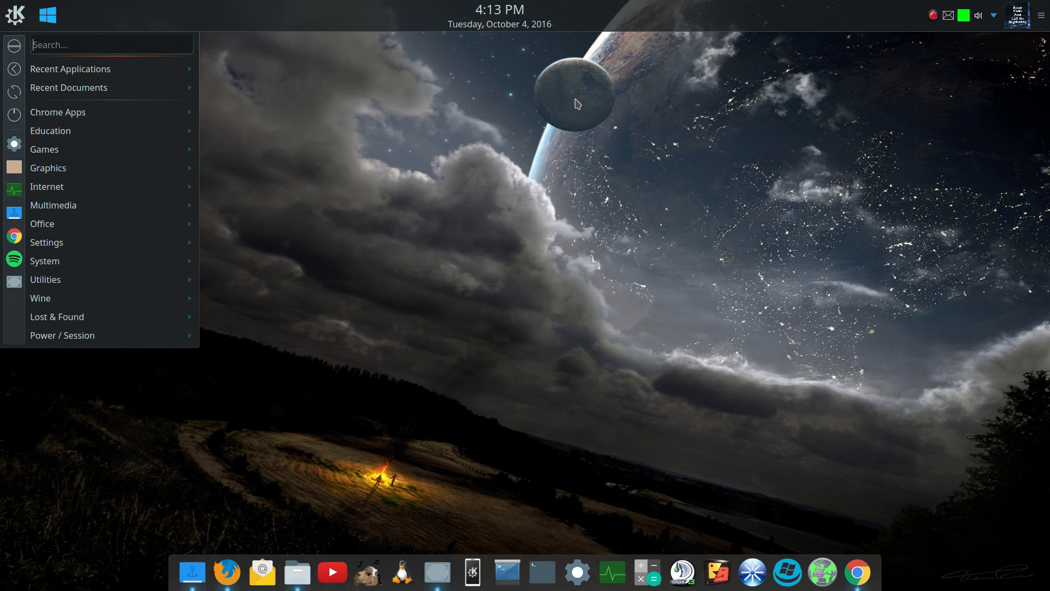
pyautogui.moveTo(564, 196)
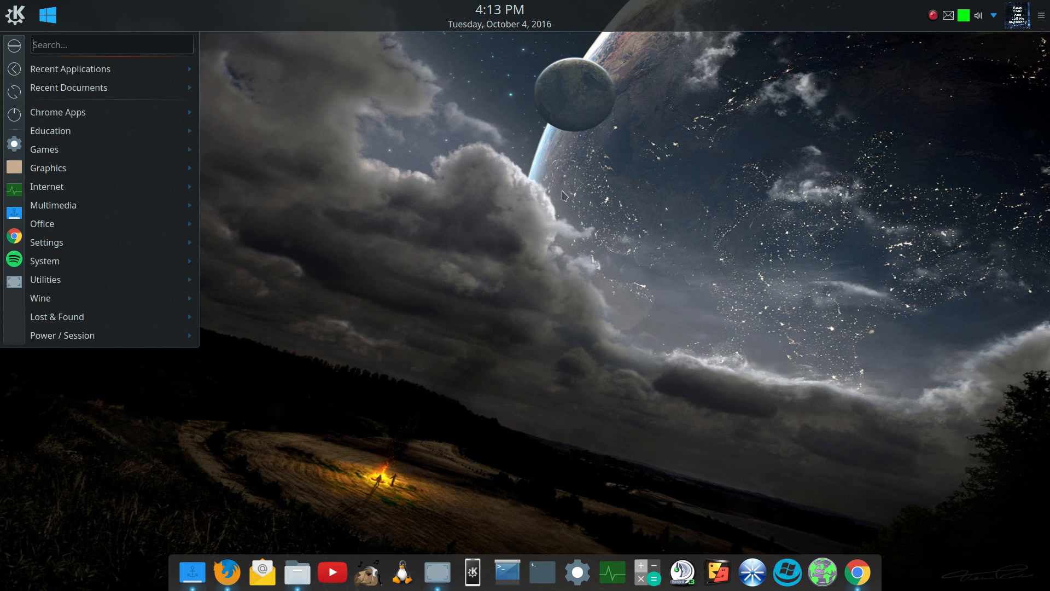
pyautogui.moveTo(597, 148)
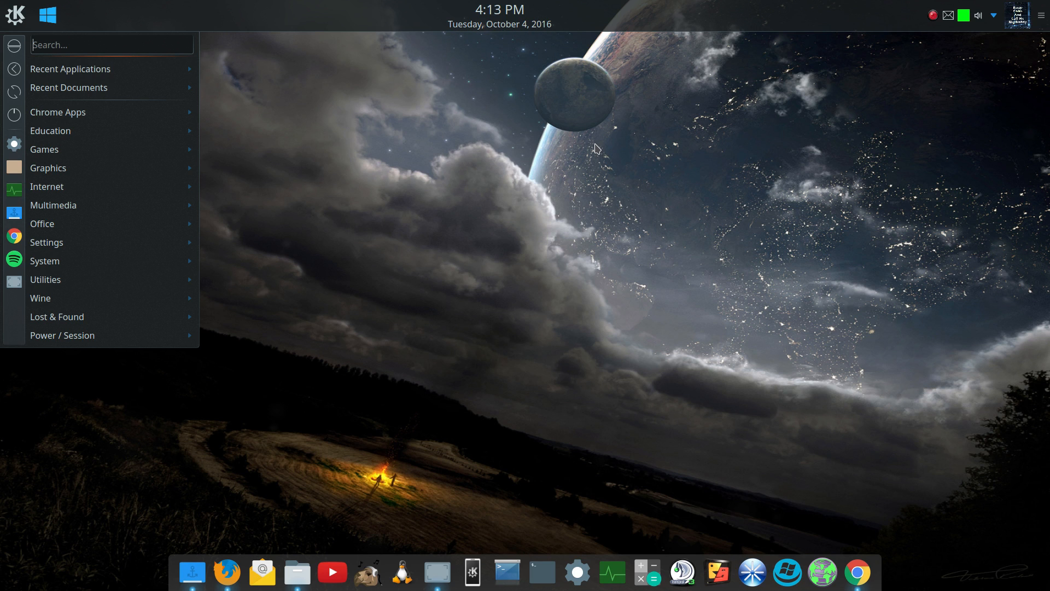
pyautogui.click(348, 129)
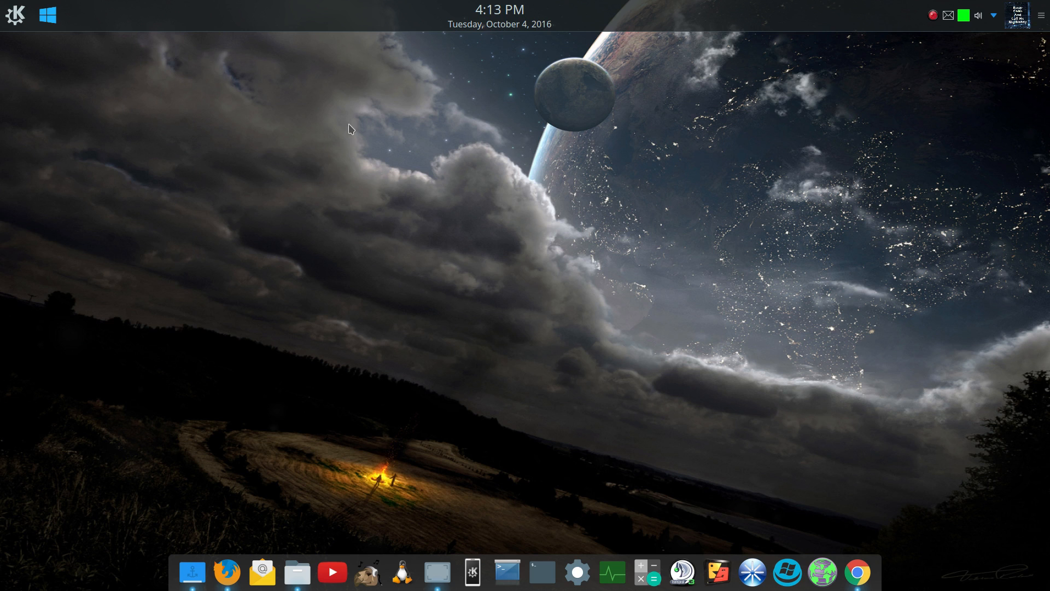
pyautogui.moveTo(580, 220)
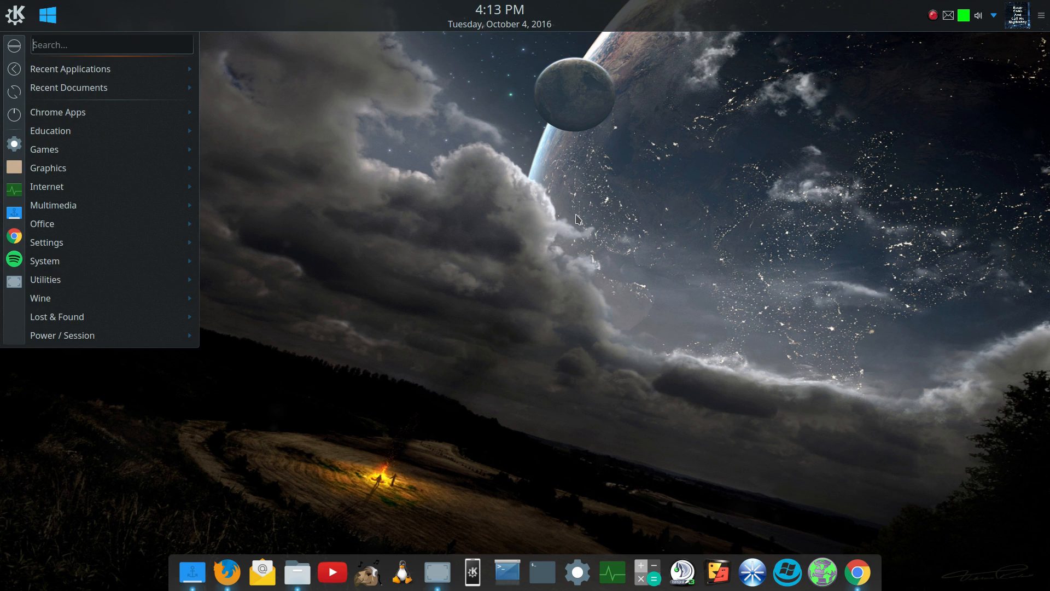
pyautogui.moveTo(526, 192)
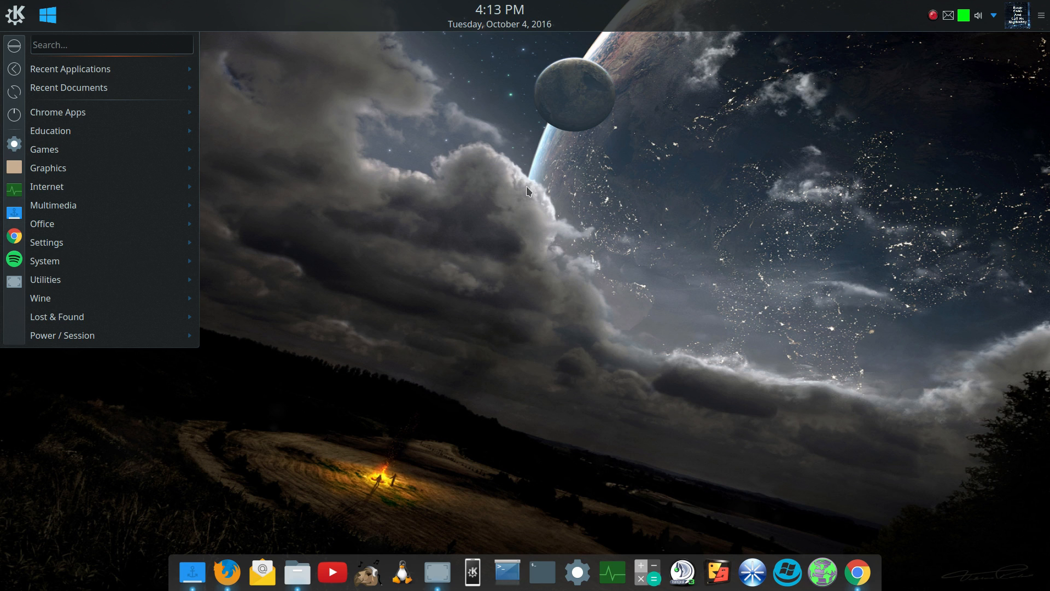
pyautogui.write('f')
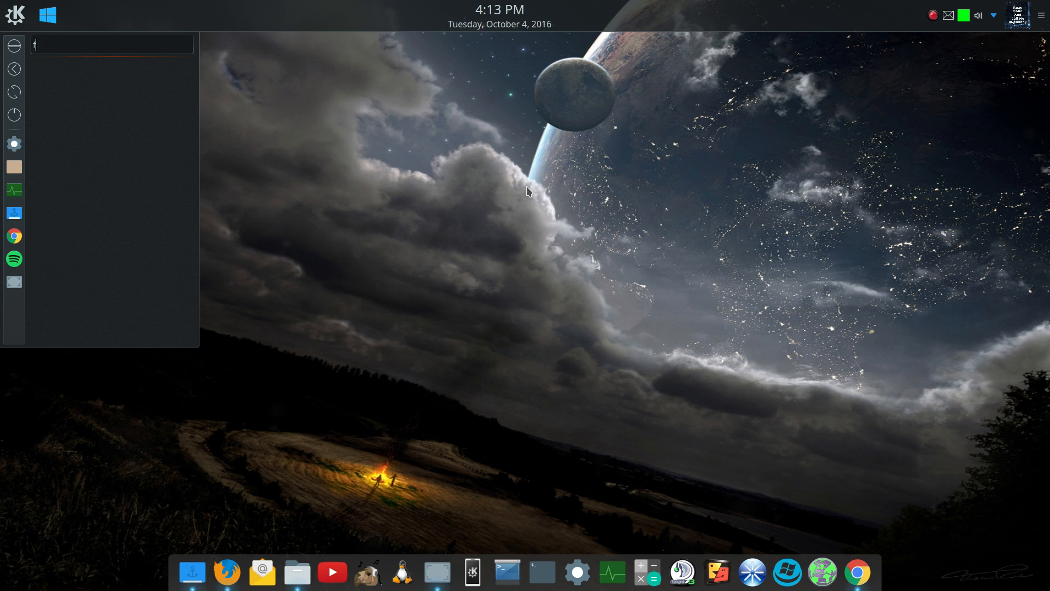
pyautogui.write('iref')
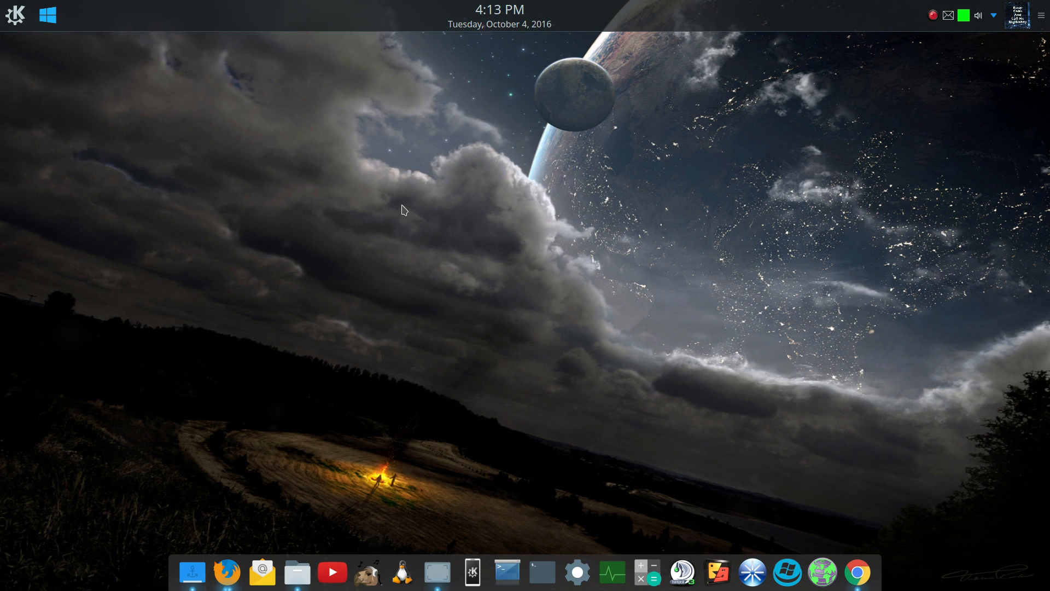
pyautogui.moveTo(478, 235)
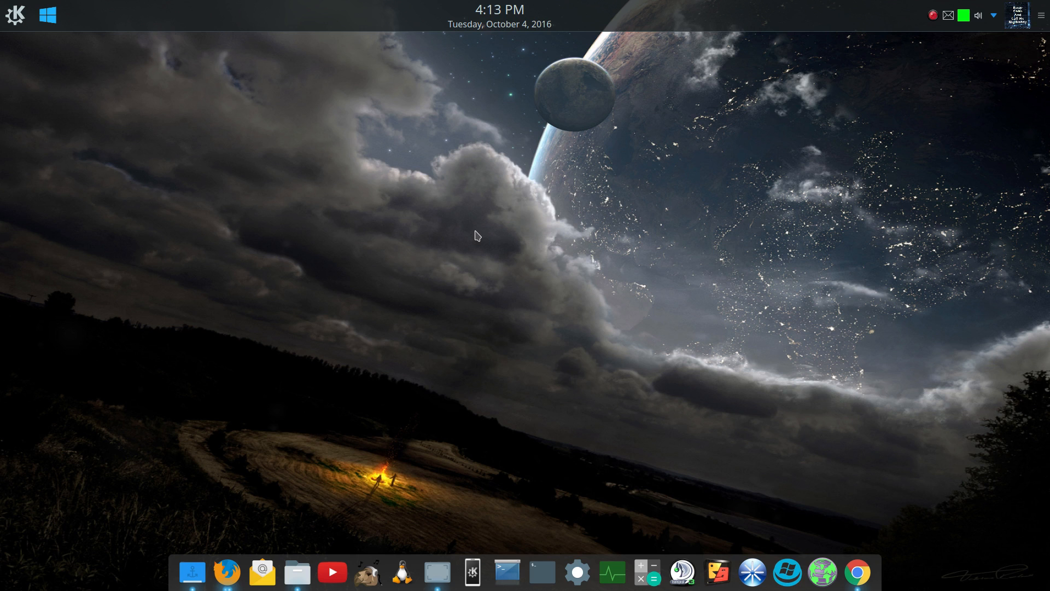
pyautogui.moveTo(141, 136)
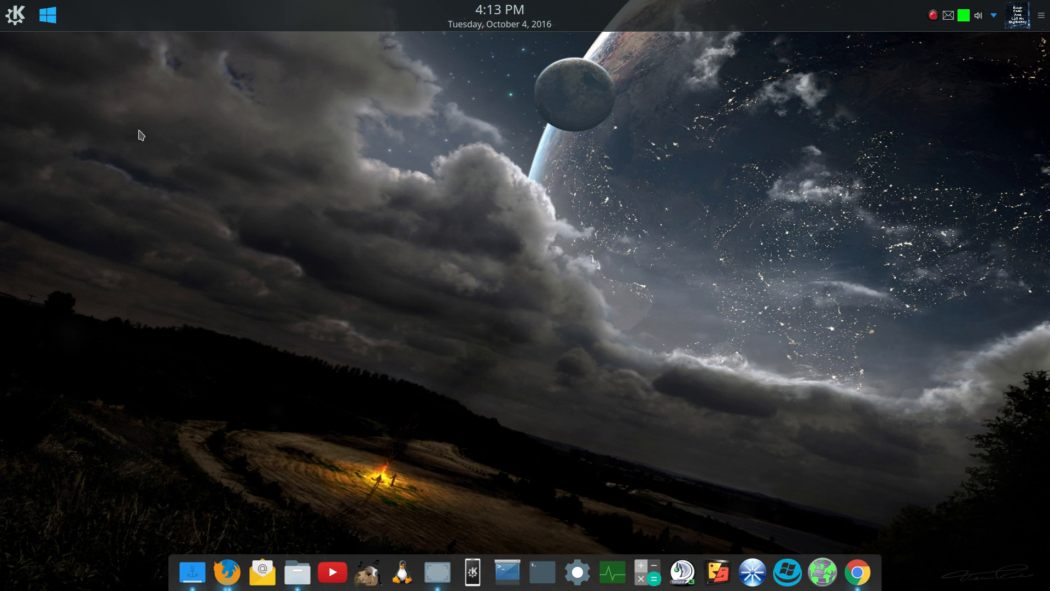
pyautogui.moveTo(377, 261)
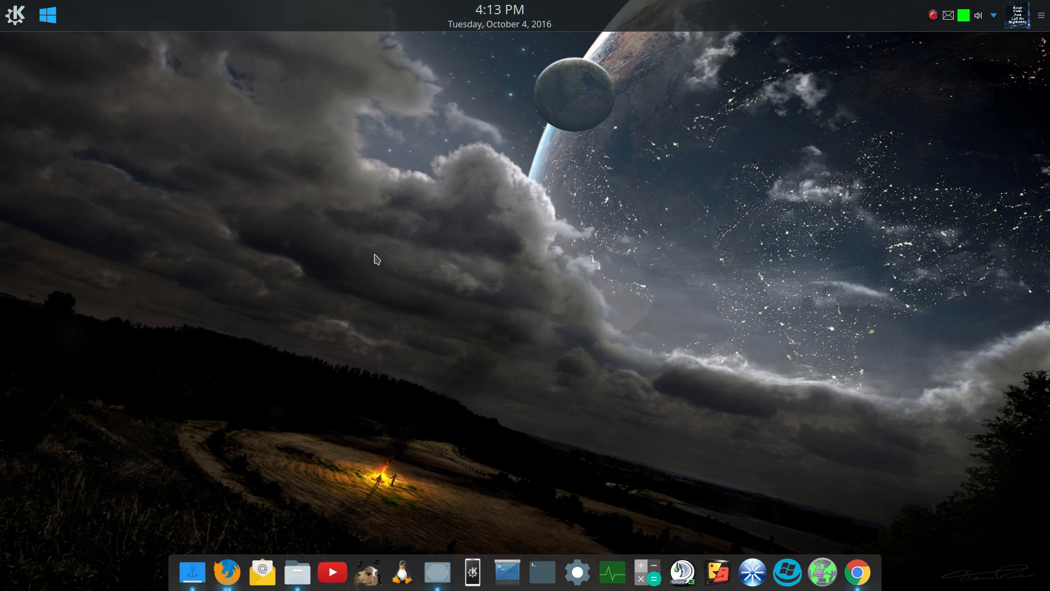
pyautogui.click(14, 14)
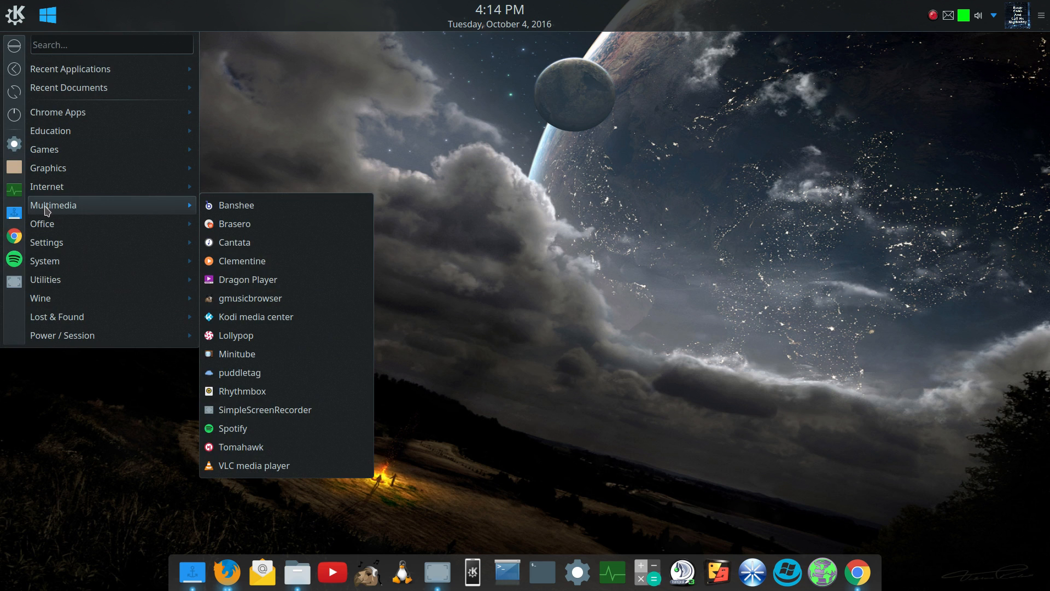
# Step: Search the application menu for 'disc' to launch the Discover software center
pyautogui.write('disc')
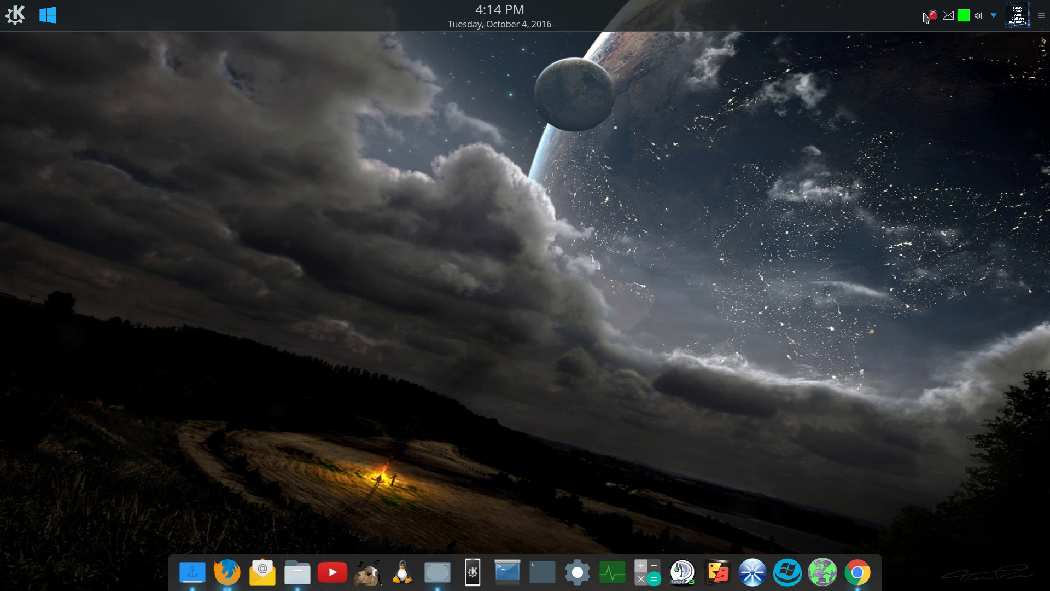
pyautogui.moveTo(647, 367)
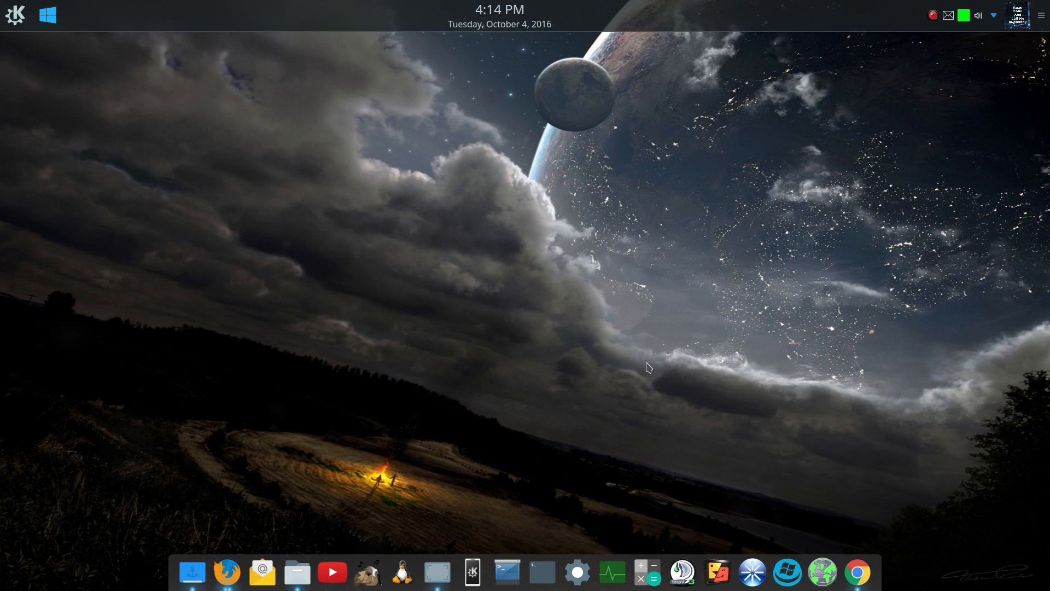
pyautogui.moveTo(512, 299)
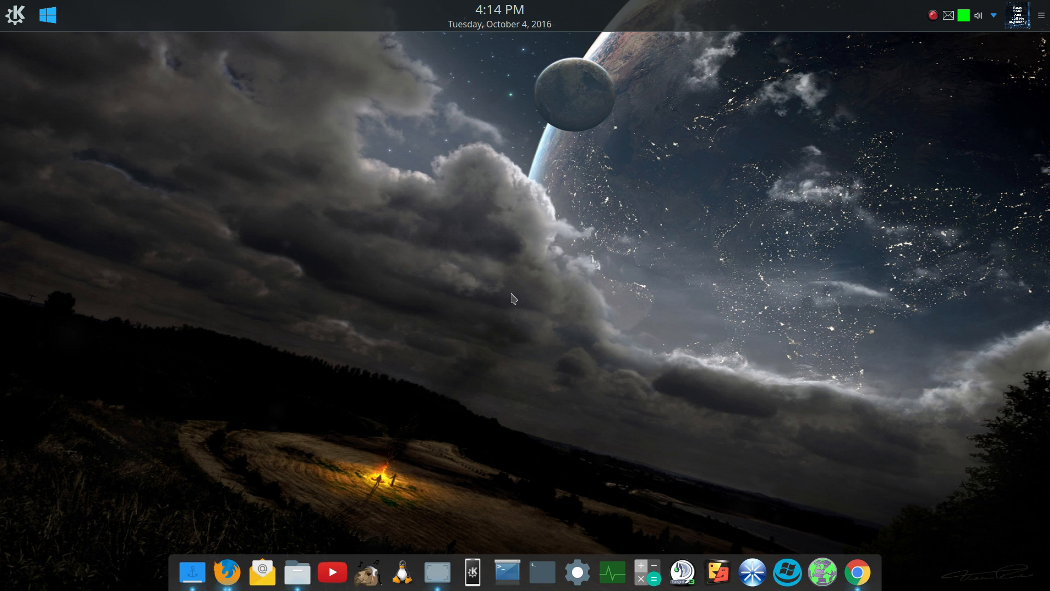
pyautogui.moveTo(506, 295)
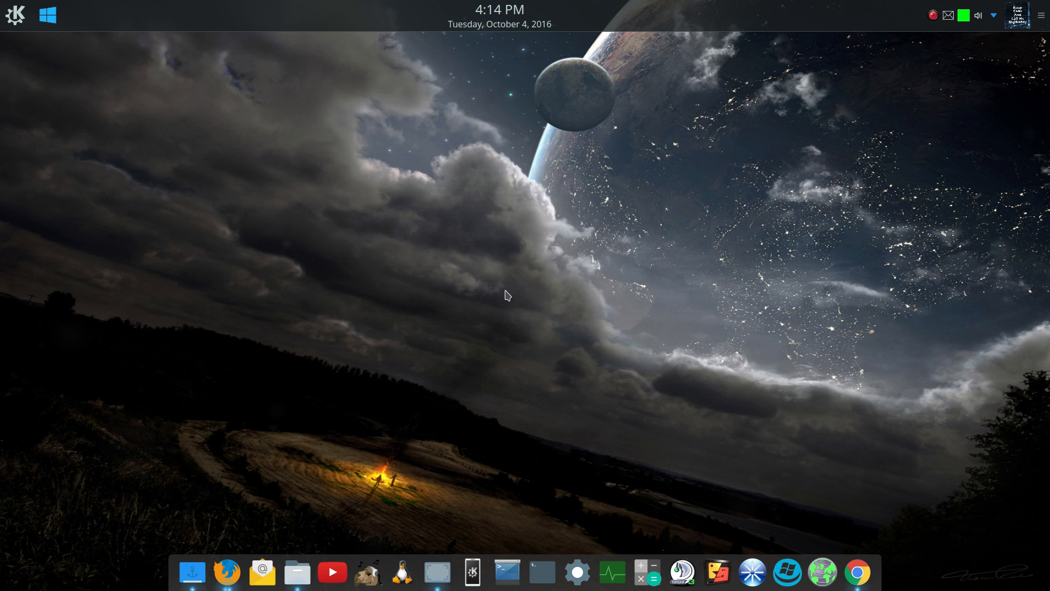
pyautogui.moveTo(506, 302)
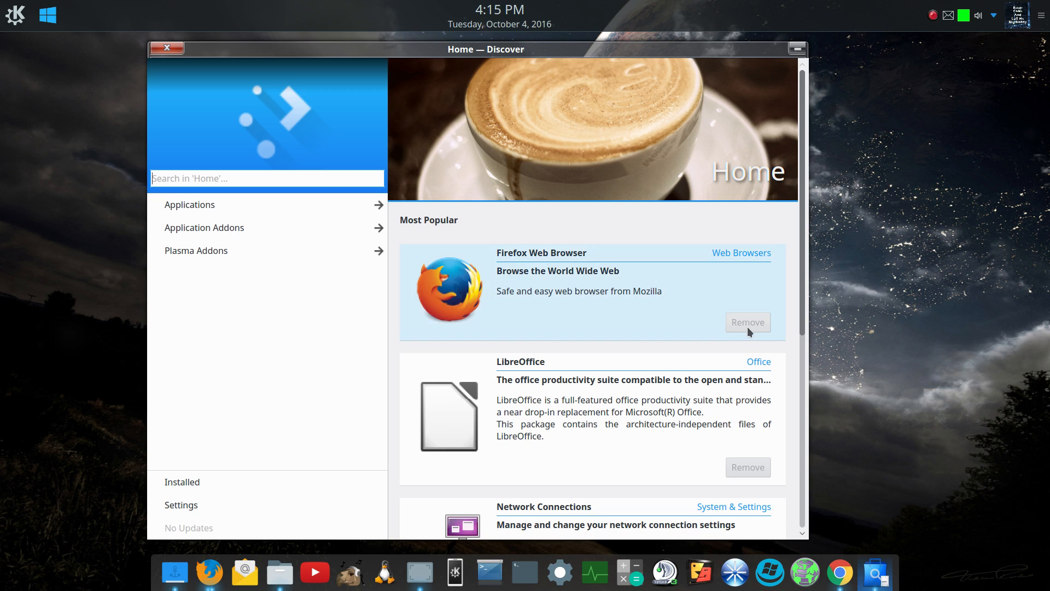
pyautogui.moveTo(747, 333)
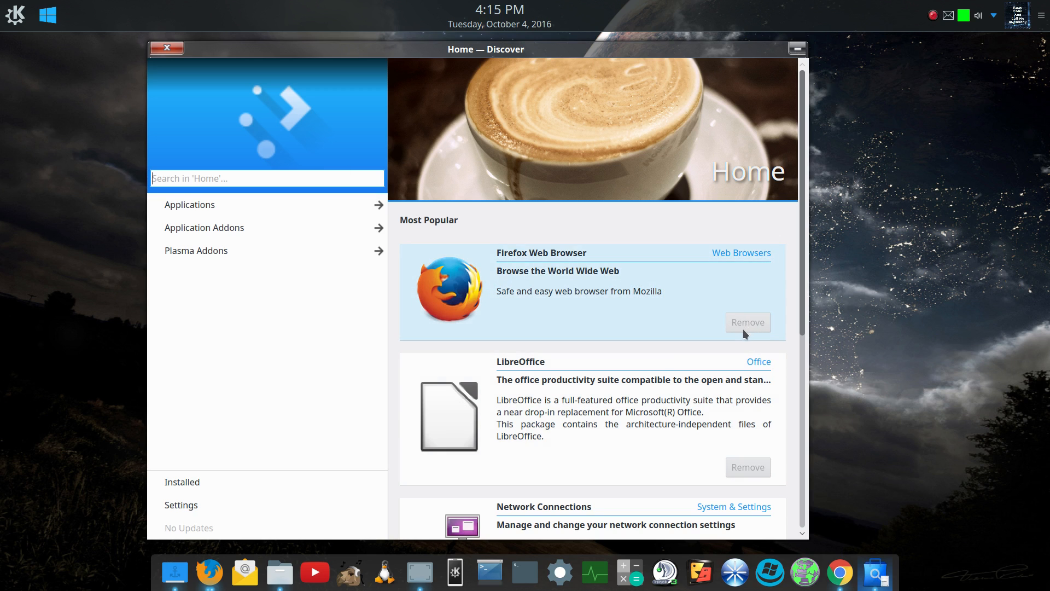
pyautogui.moveTo(789, 241)
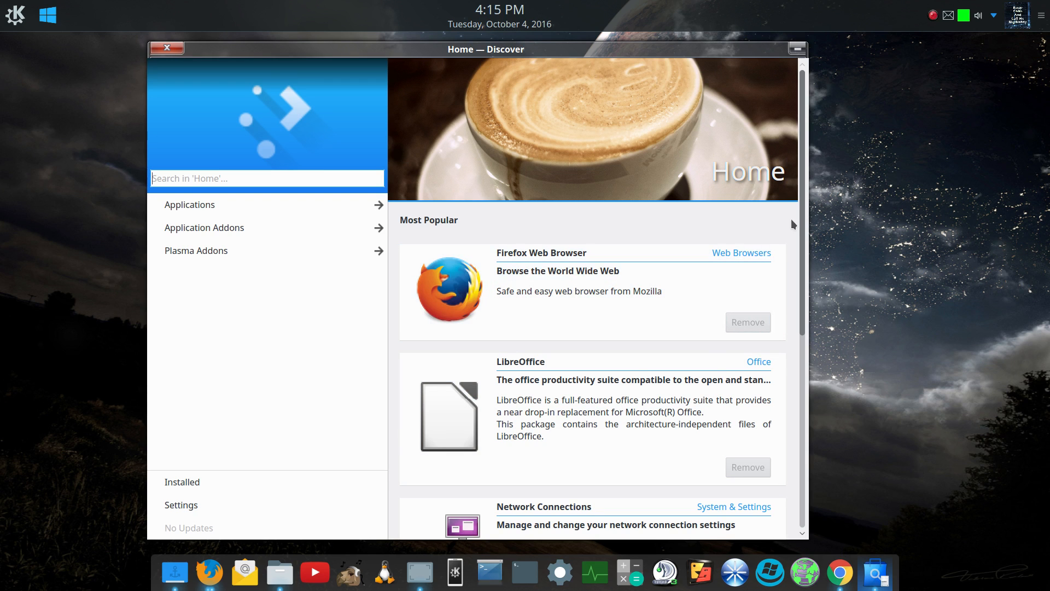
pyautogui.moveTo(251, 325)
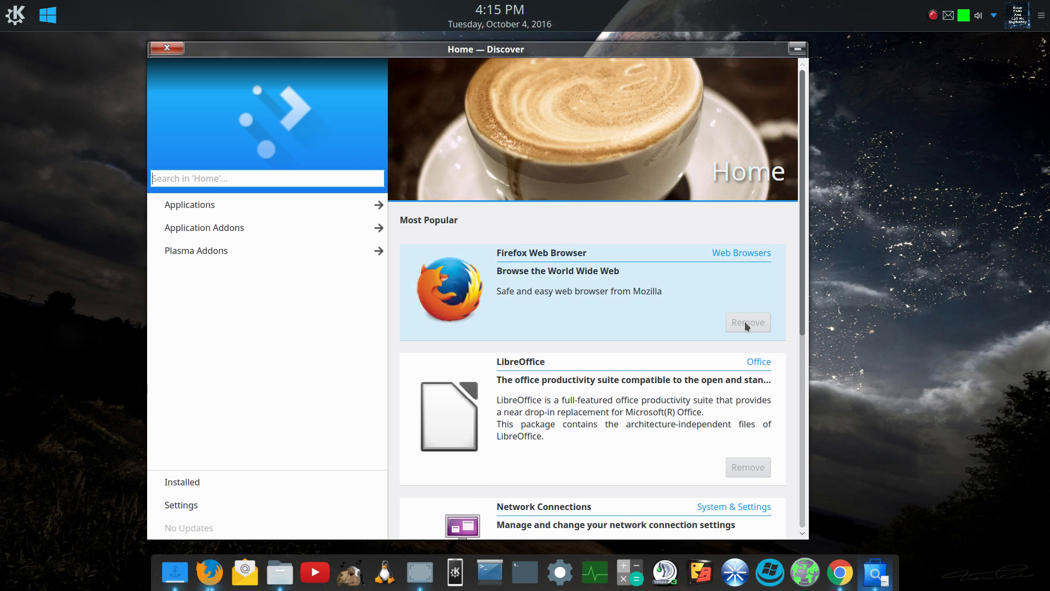
pyautogui.moveTo(757, 327)
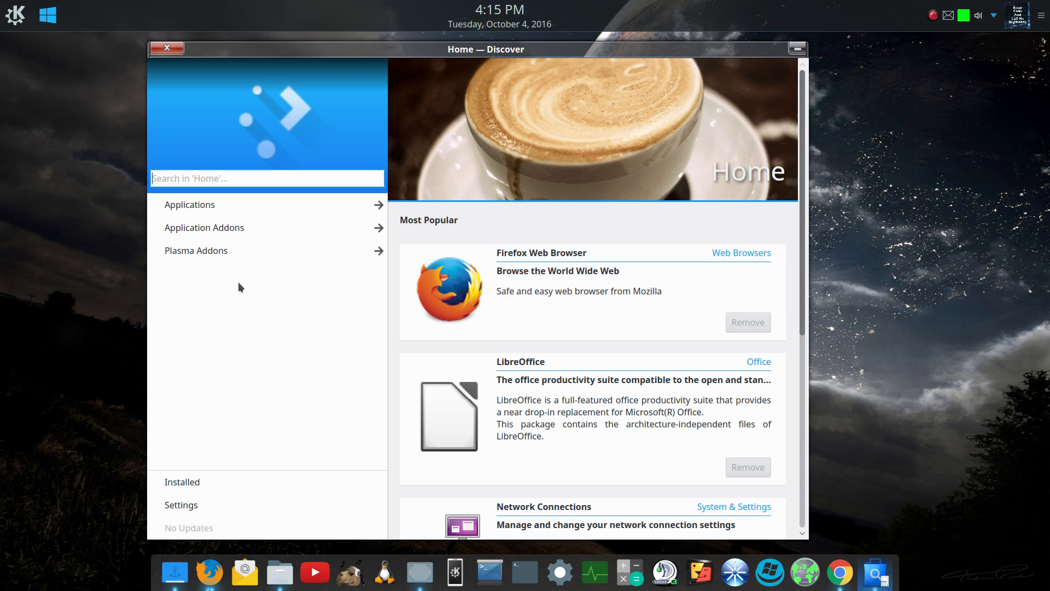
pyautogui.moveTo(220, 286)
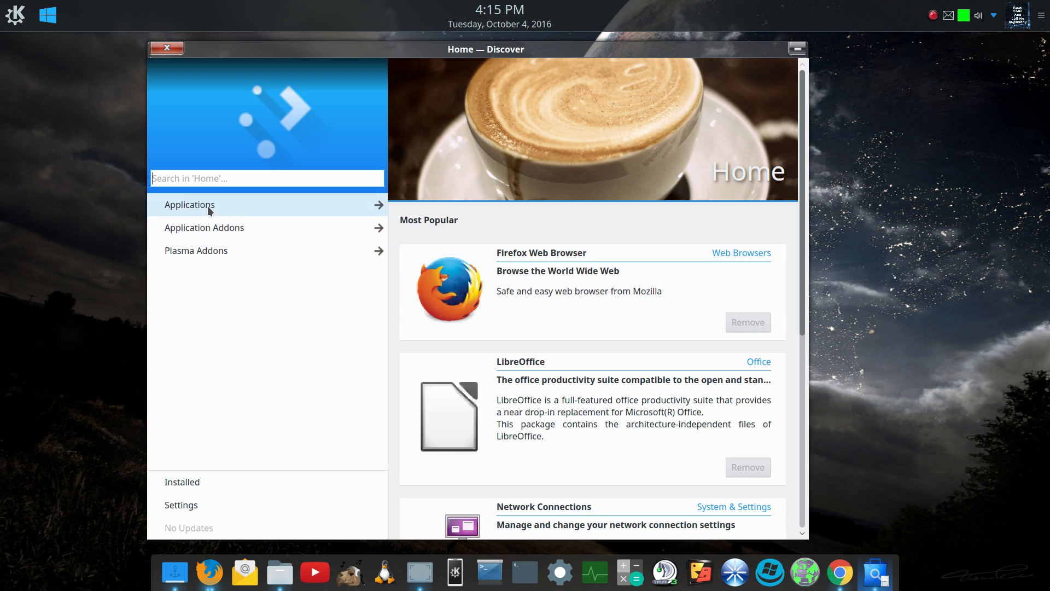
# Step: Browse Discover's Applications categories, then return to the Most Popular home listing
pyautogui.click(189, 205)
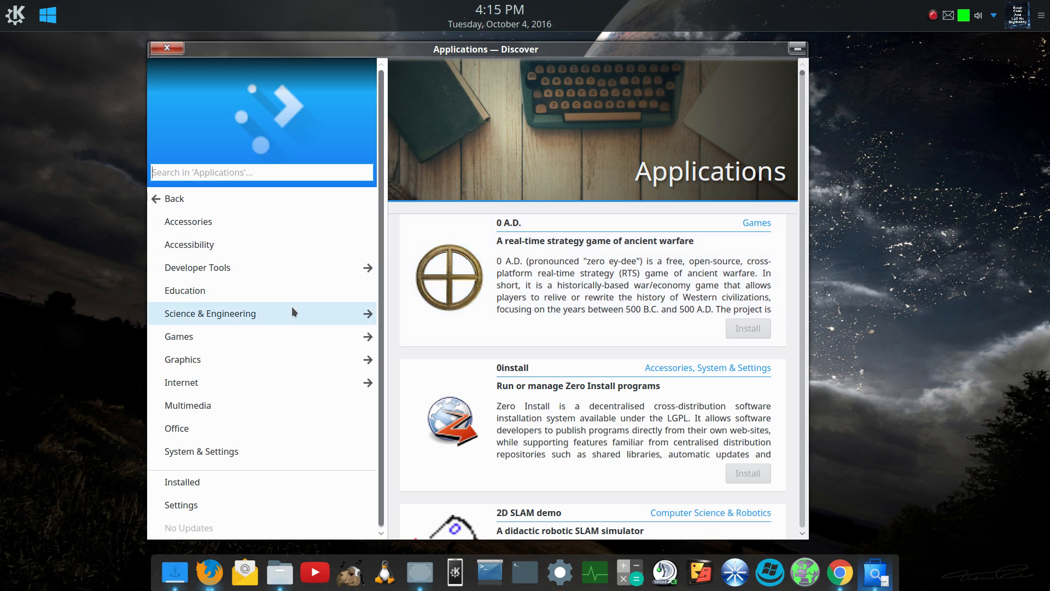
pyautogui.moveTo(309, 282)
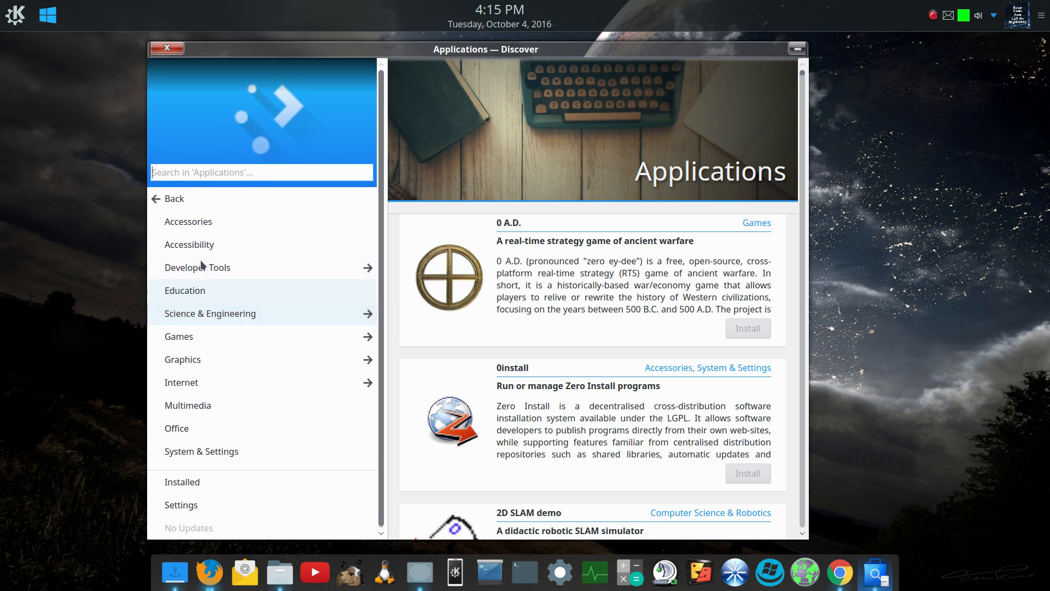
pyautogui.click(175, 198)
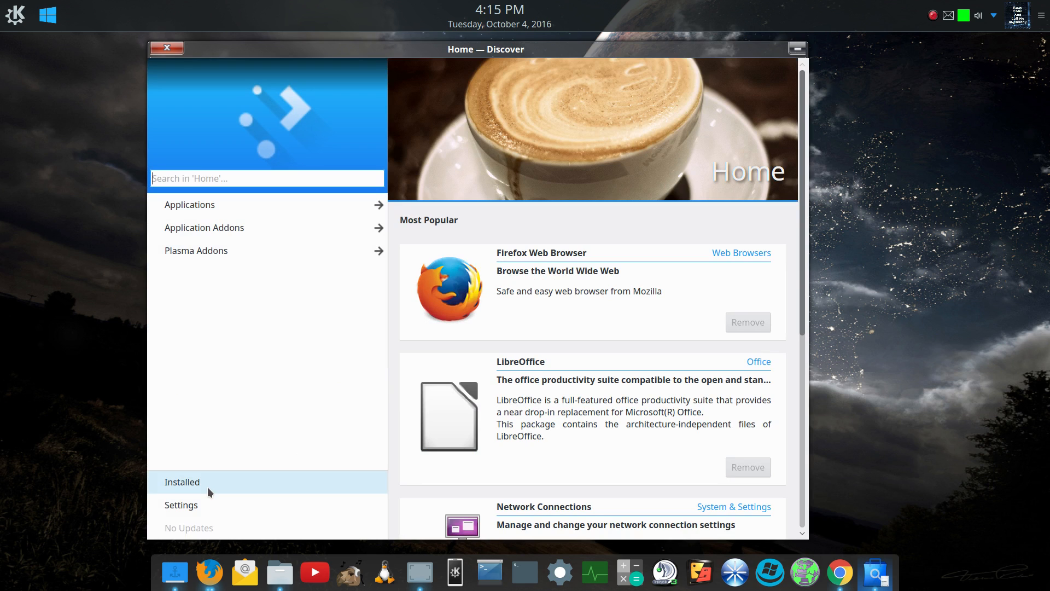
pyautogui.moveTo(205, 228)
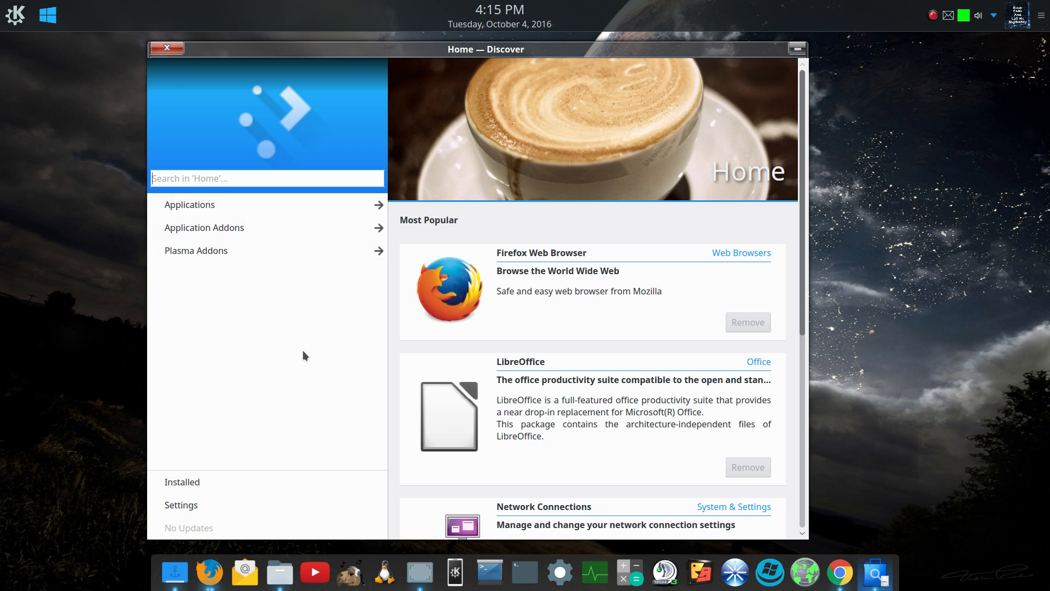
pyautogui.scroll(-3)
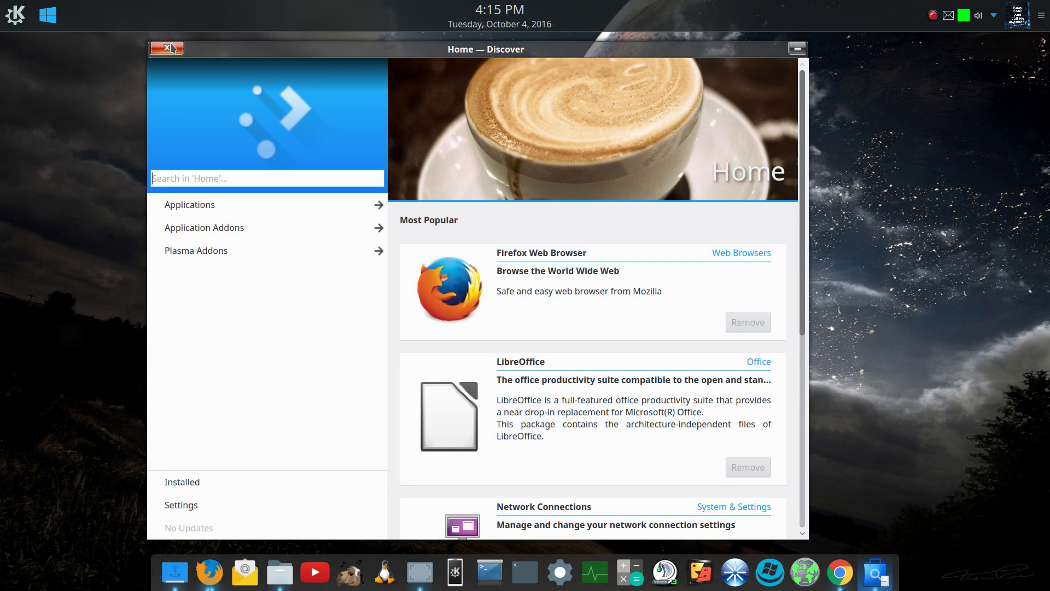
# Step: Close Discover and raise Firefox on the kde.org Plasma 5.8 LTS announcement
pyautogui.click(160, 49)
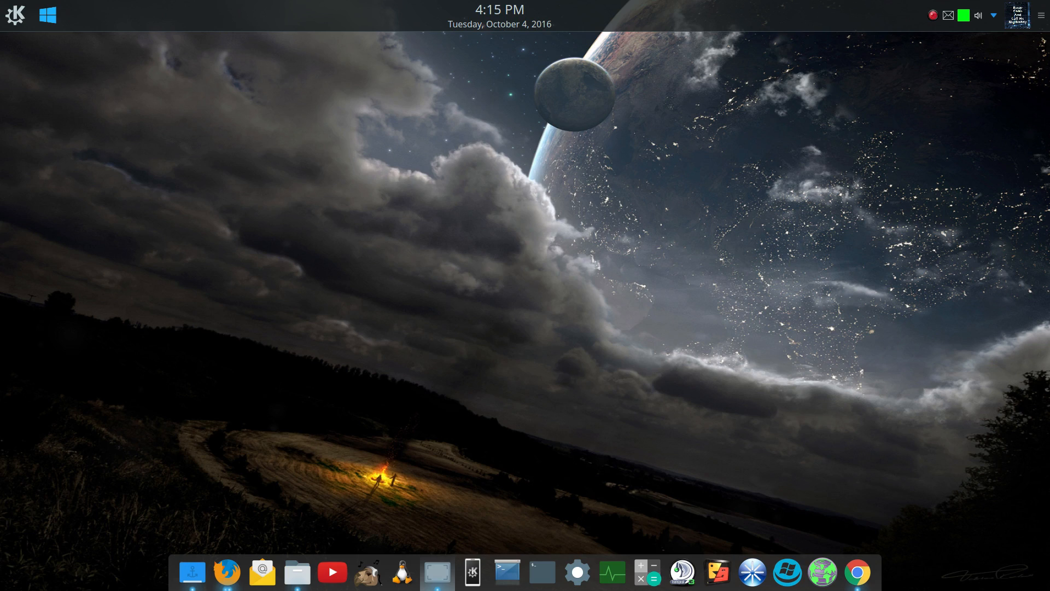
pyautogui.click(227, 571)
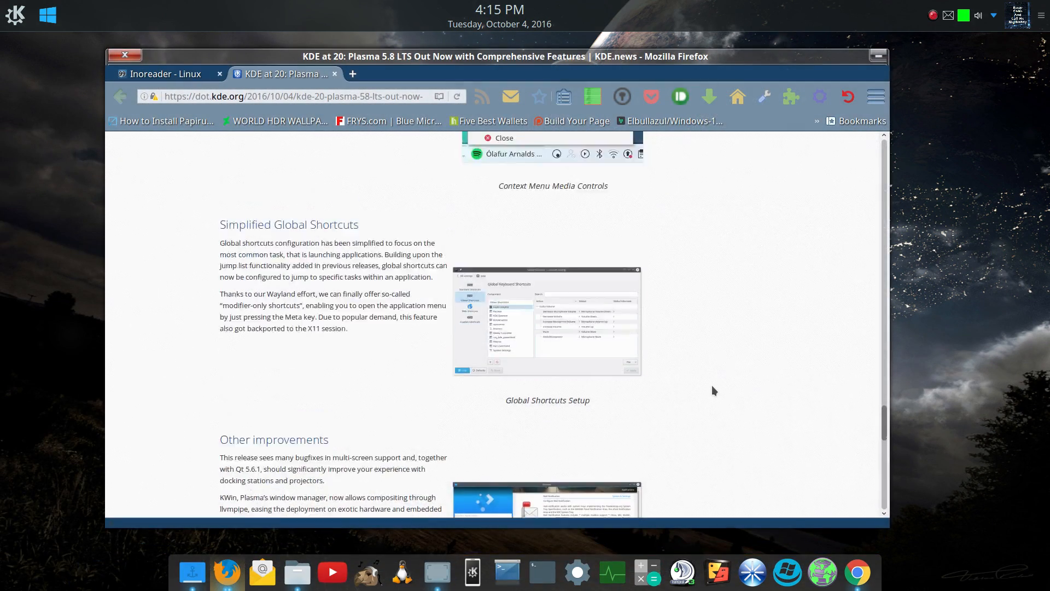
pyautogui.scroll(-3)
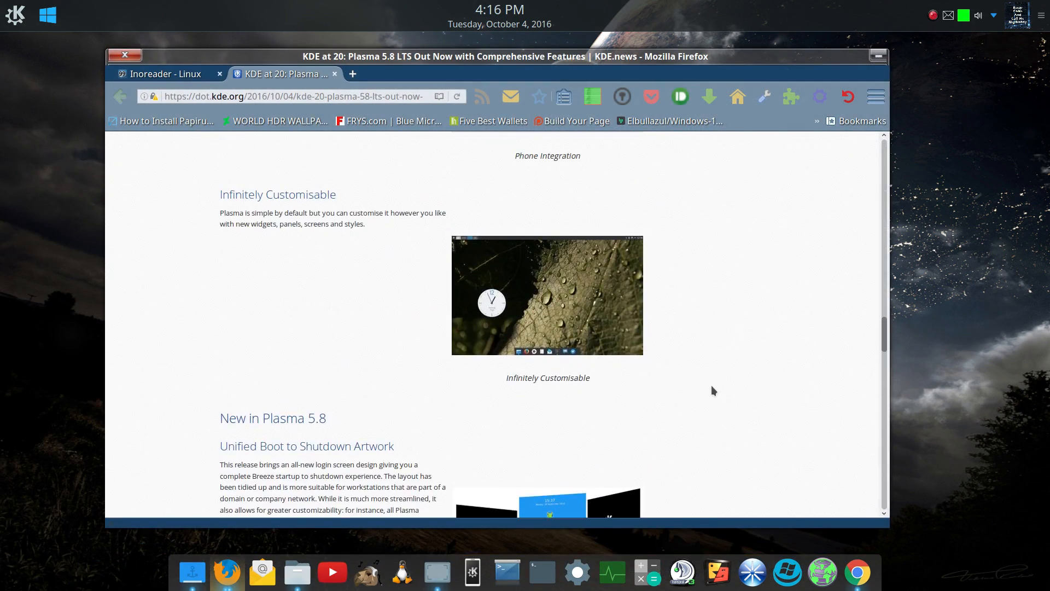
pyautogui.scroll(3)
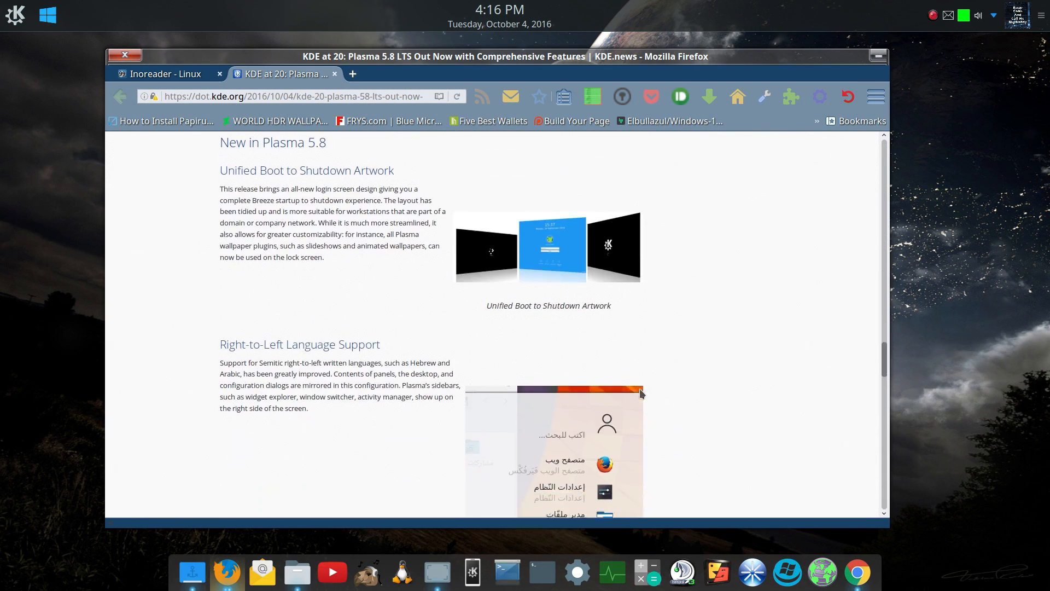
# Step: Scroll the announcement down to its Wayland, Live Images and Package Downloads sections
pyautogui.scroll(-3)
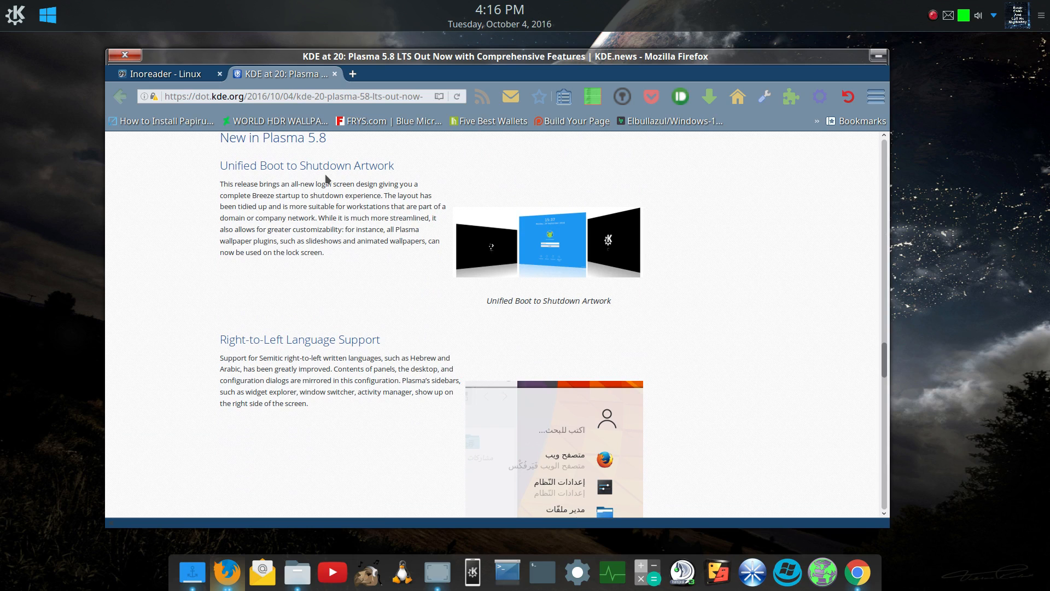
pyautogui.scroll(-3)
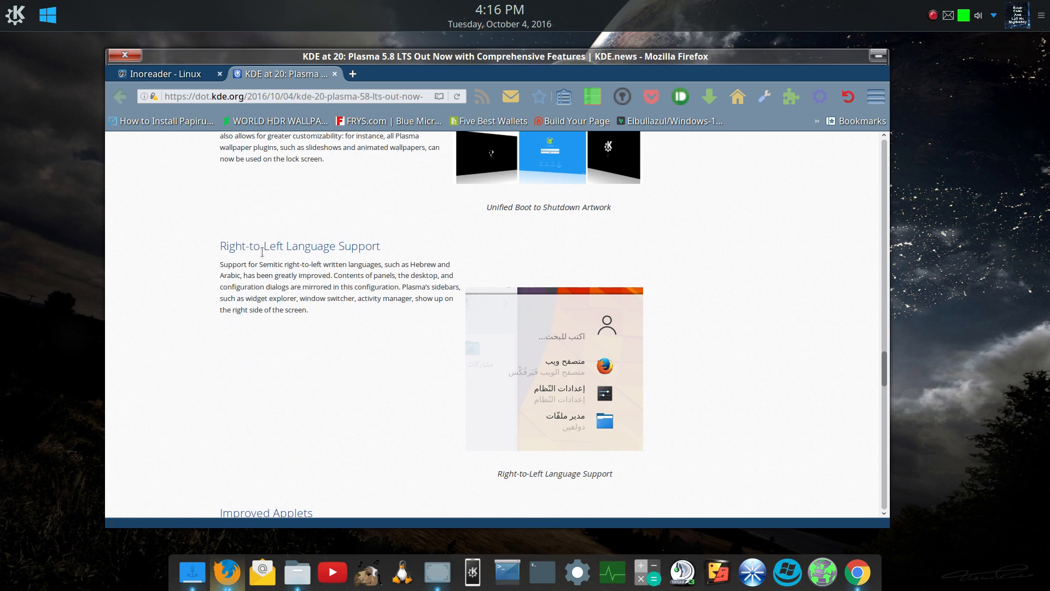
pyautogui.moveTo(397, 342)
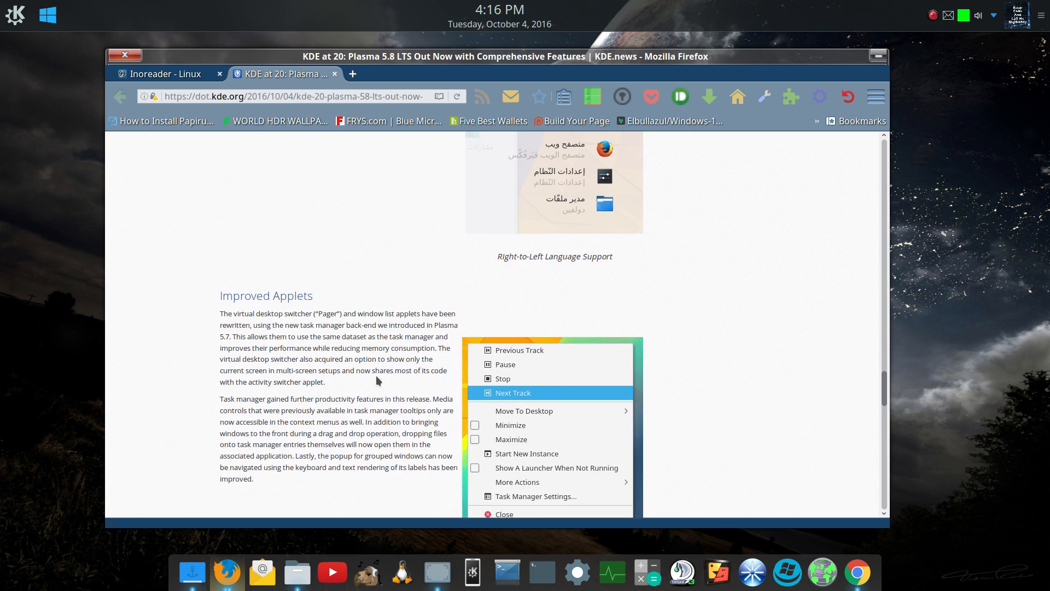
pyautogui.scroll(-3)
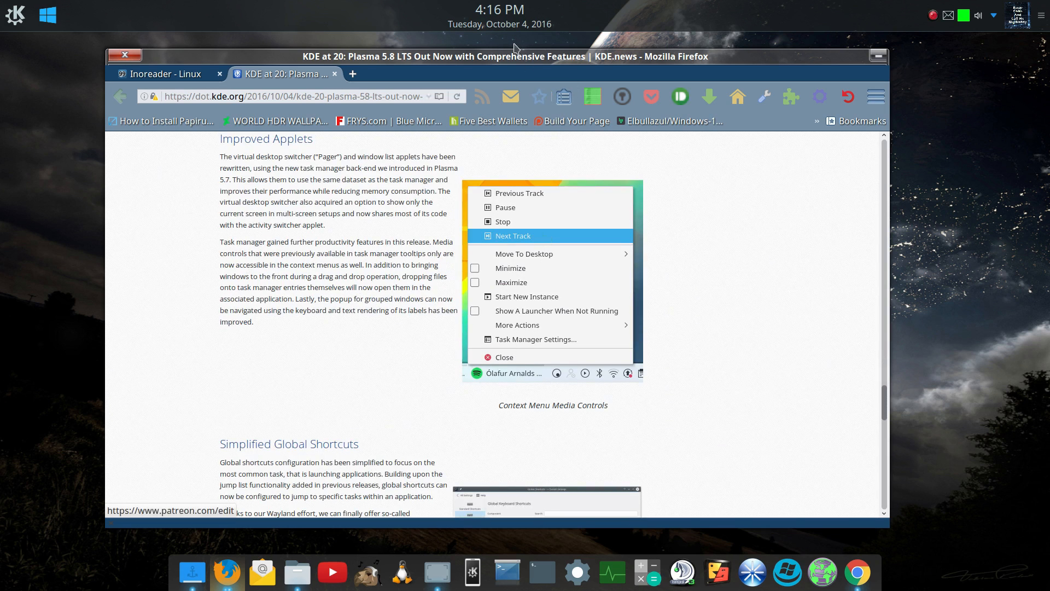
pyautogui.moveTo(133, 16)
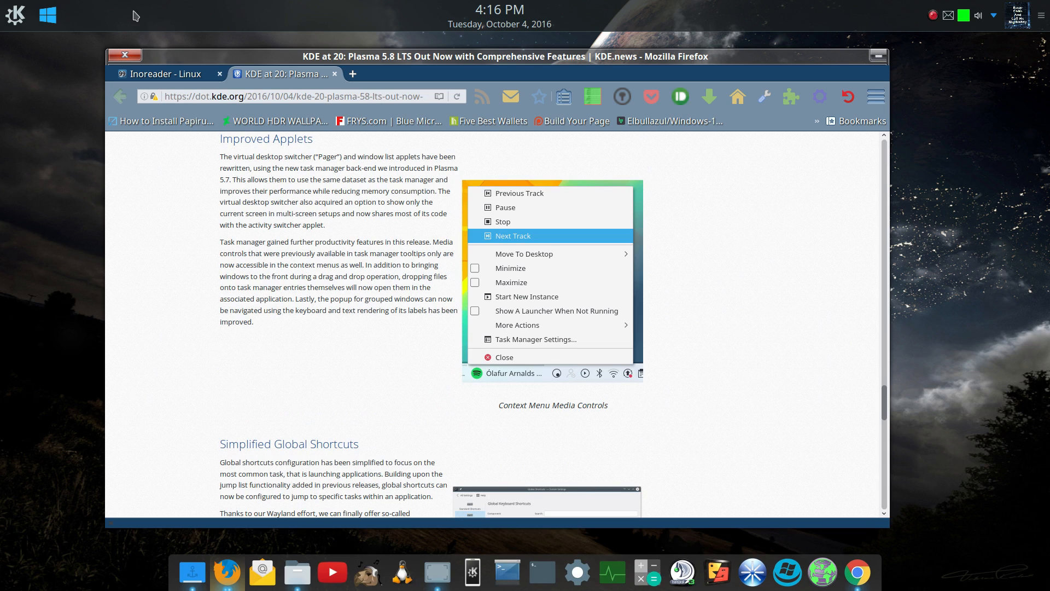
pyautogui.moveTo(239, 18)
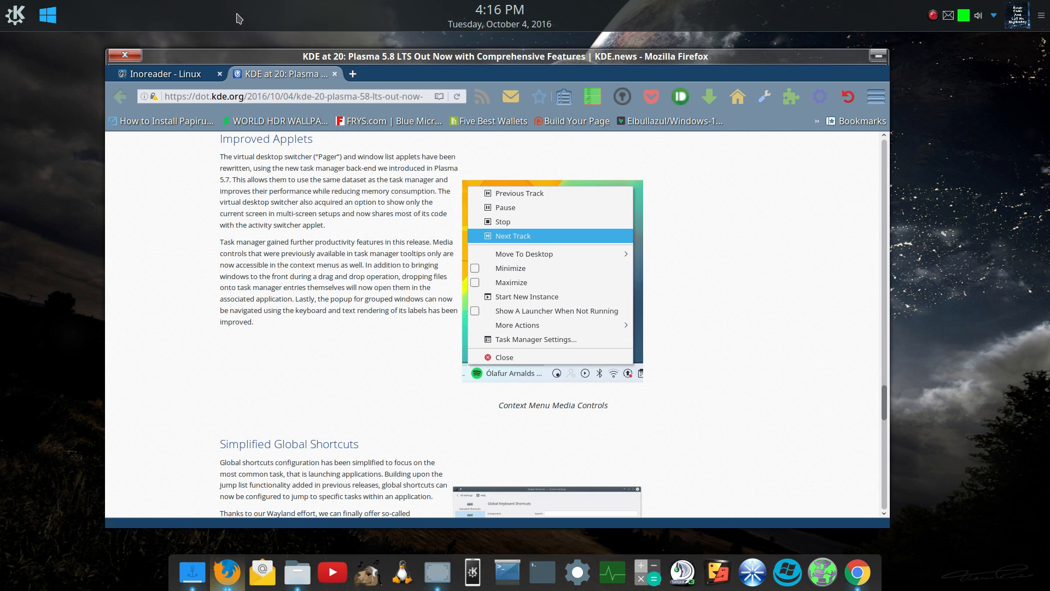
pyautogui.moveTo(148, 34)
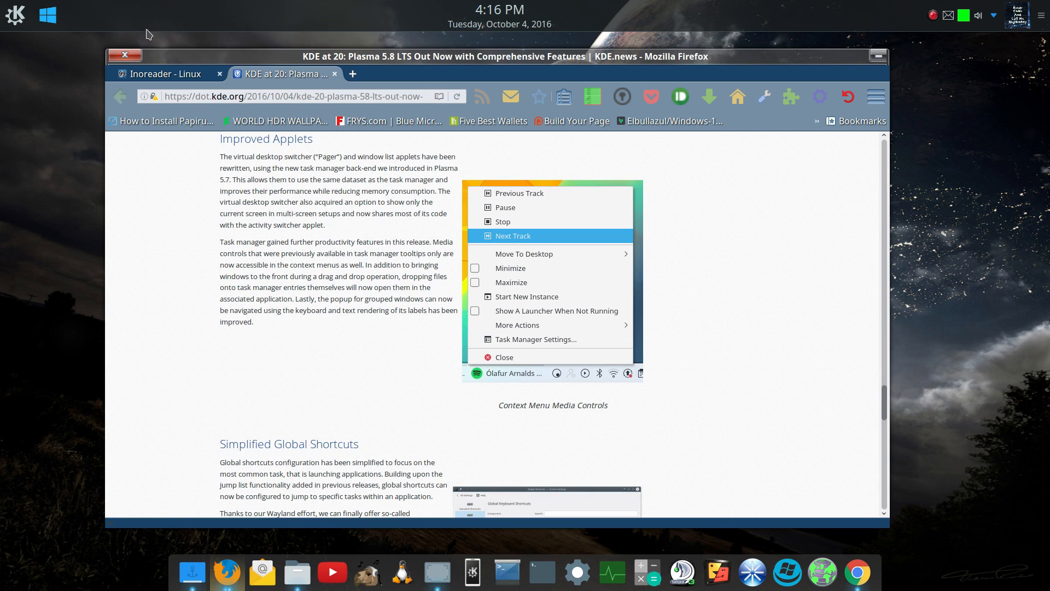
pyautogui.moveTo(248, 6)
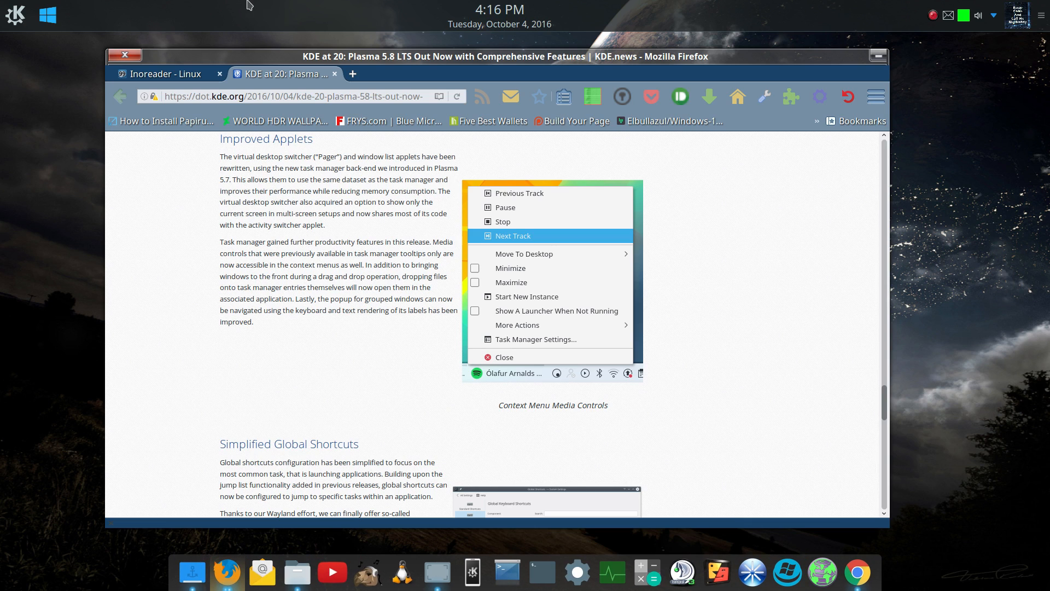
pyautogui.moveTo(233, 12)
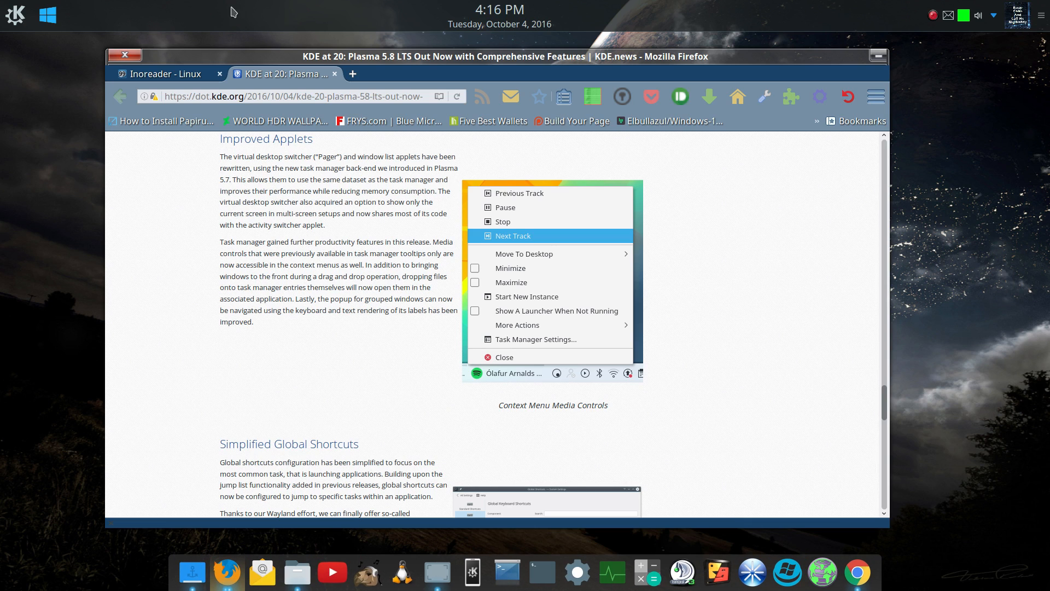
pyautogui.moveTo(335, 88)
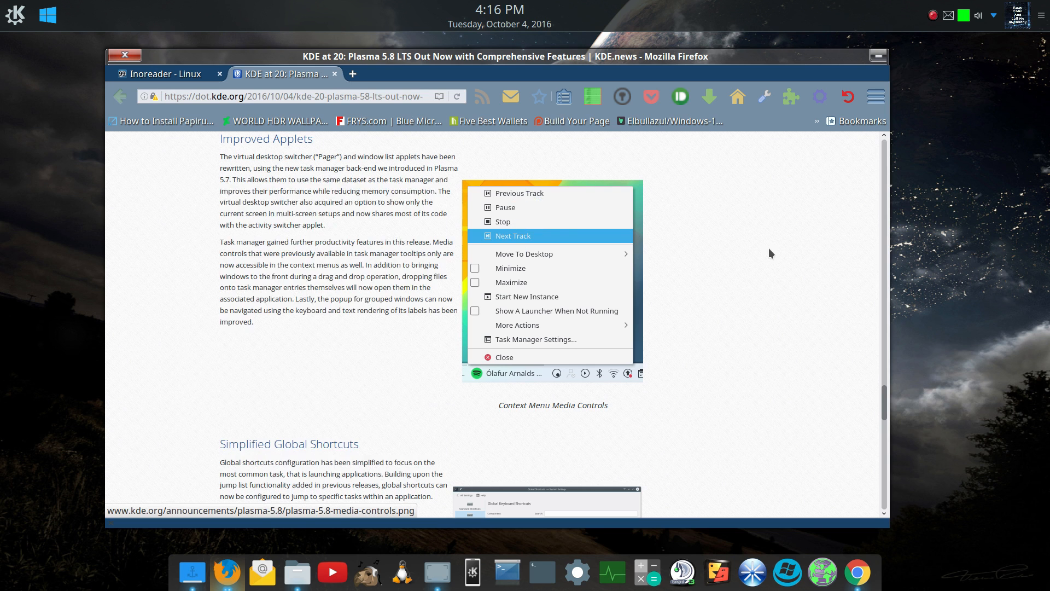
pyautogui.scroll(-3)
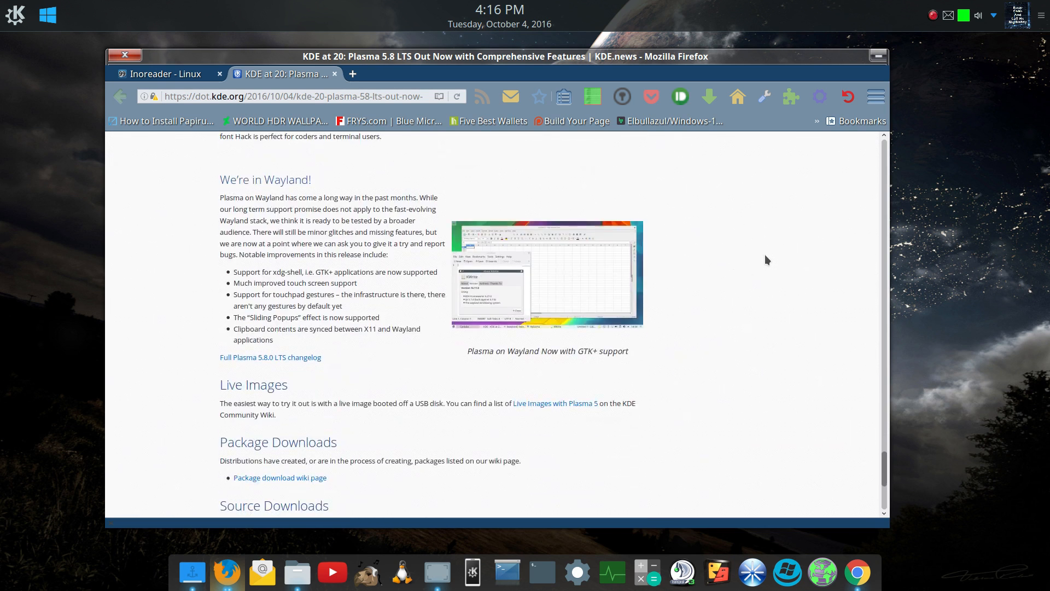
pyautogui.scroll(-3)
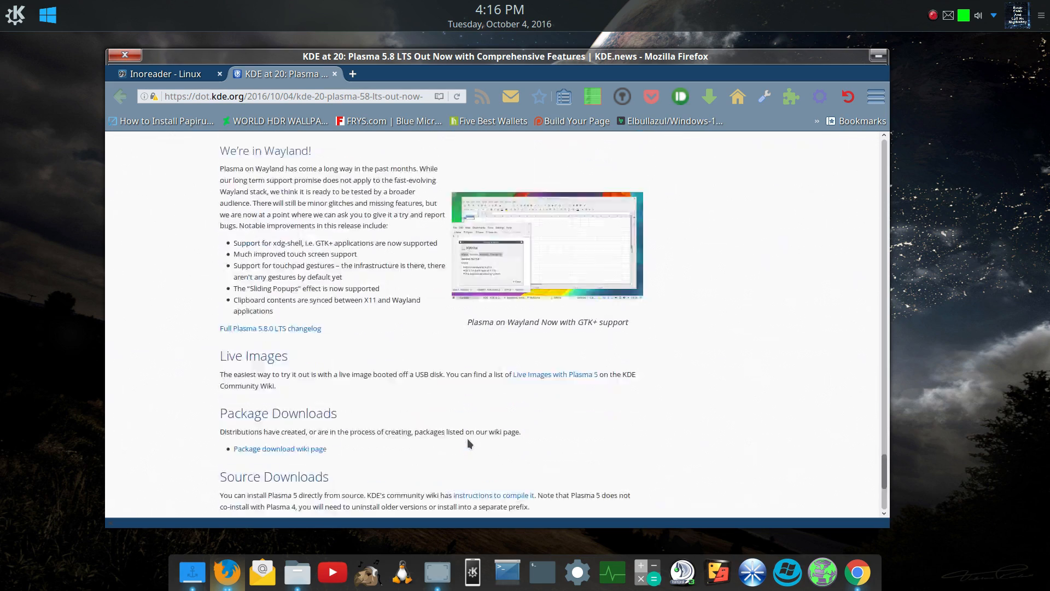